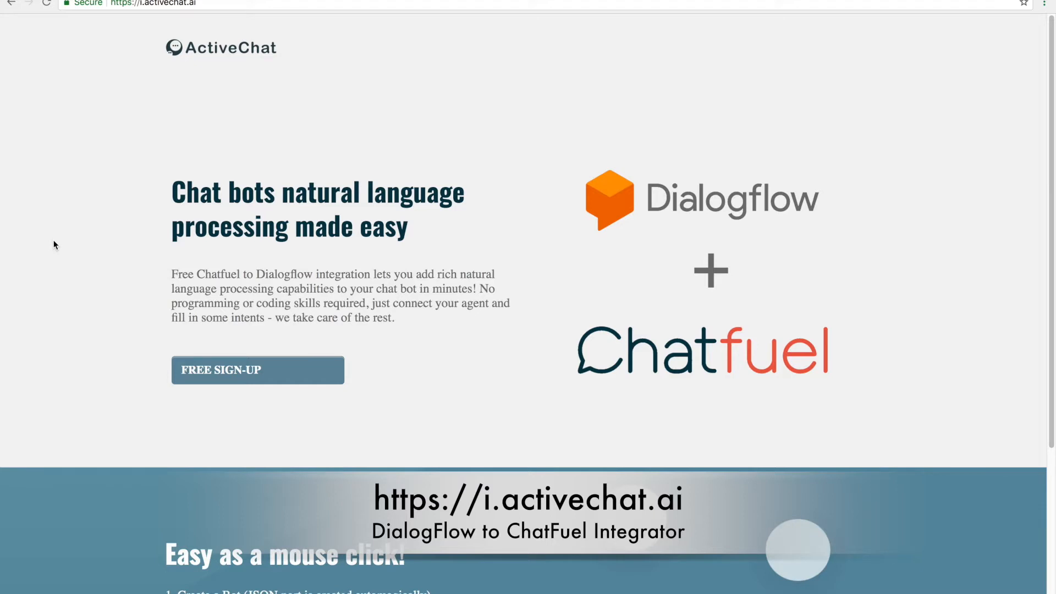
mouse_move(86, 95)
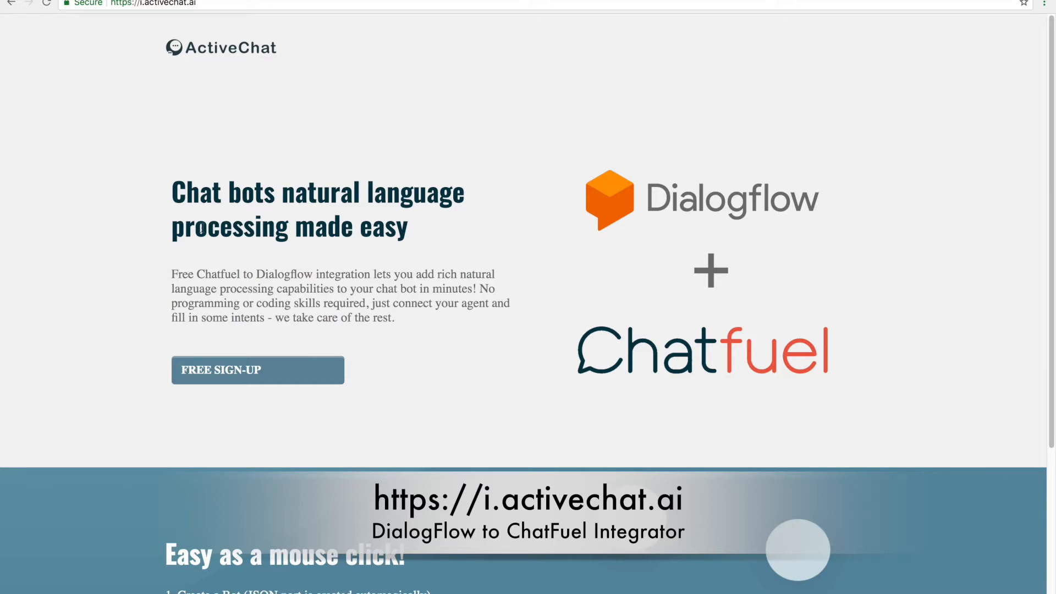
Start the free sign-up and log in to ActiveChat with a Google account.
click(257, 369)
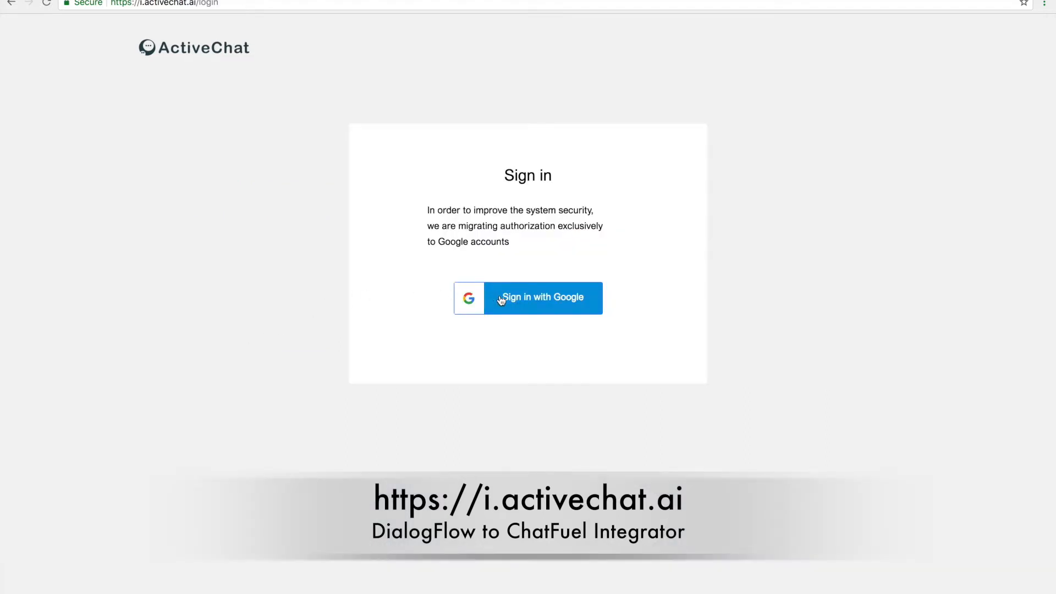
click(542, 298)
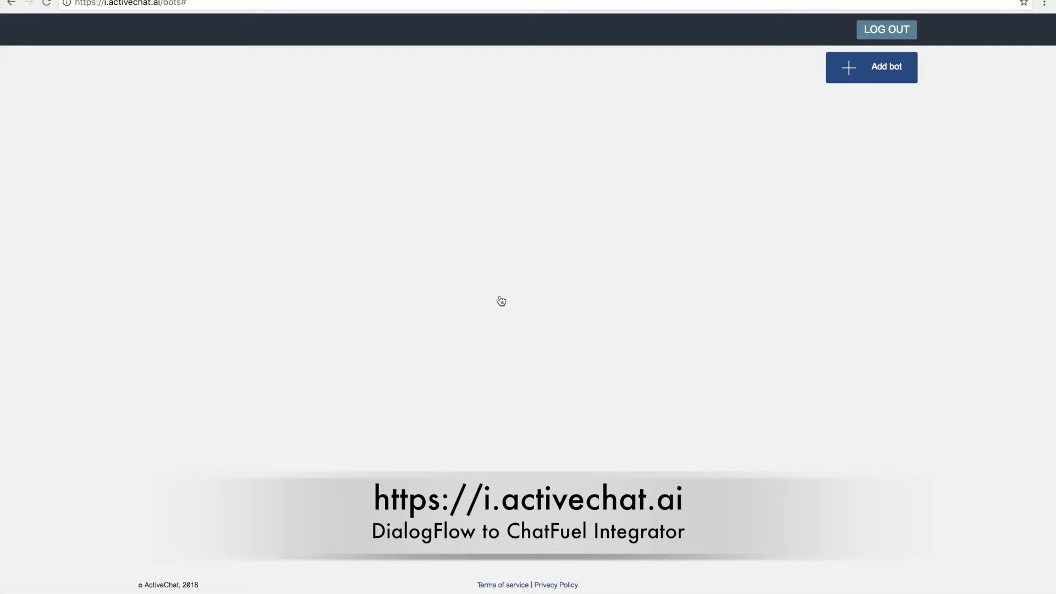
mouse_move(873, 93)
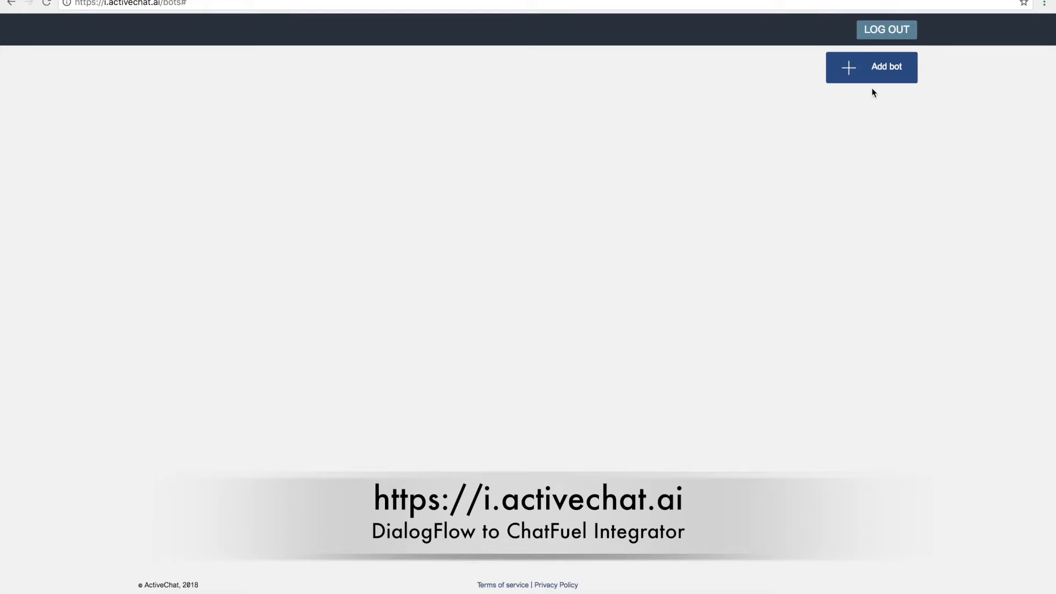
Begin a new bot and link it to the AC_Integrator_test Dialogflow agent.
click(871, 67)
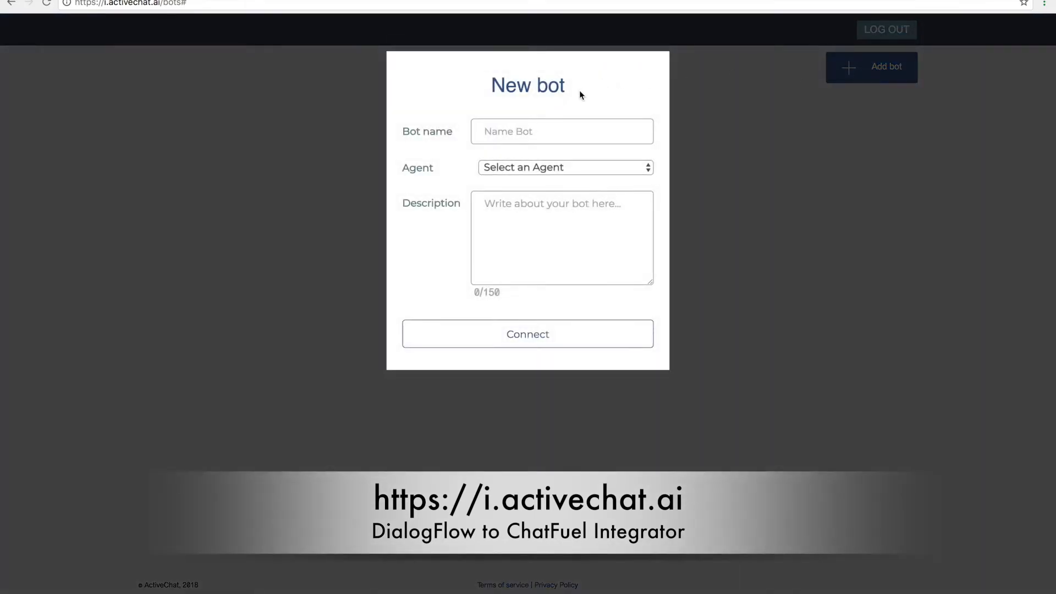
mouse_move(530, 164)
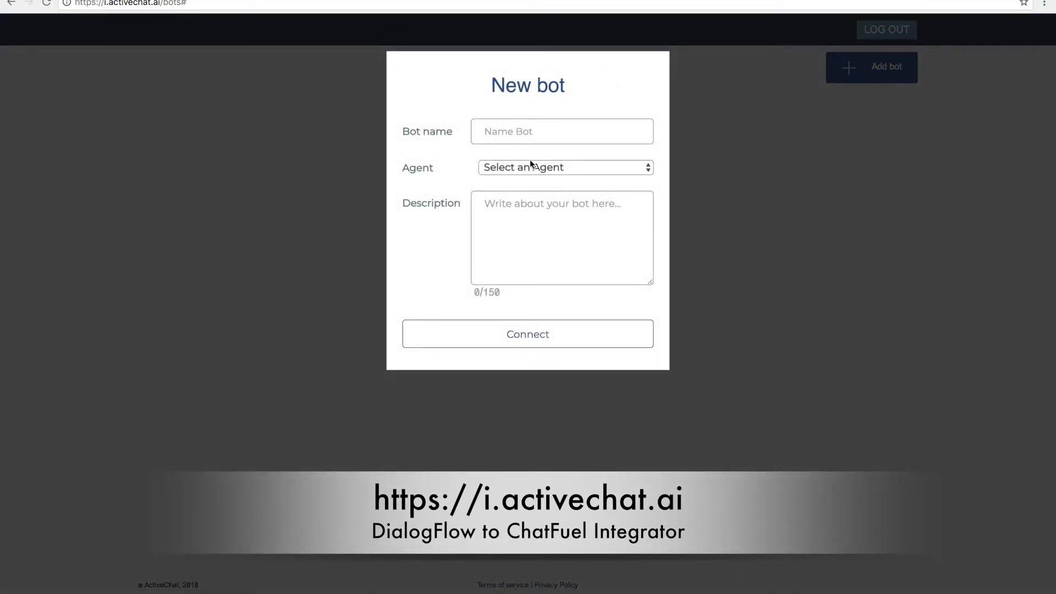
click(564, 168)
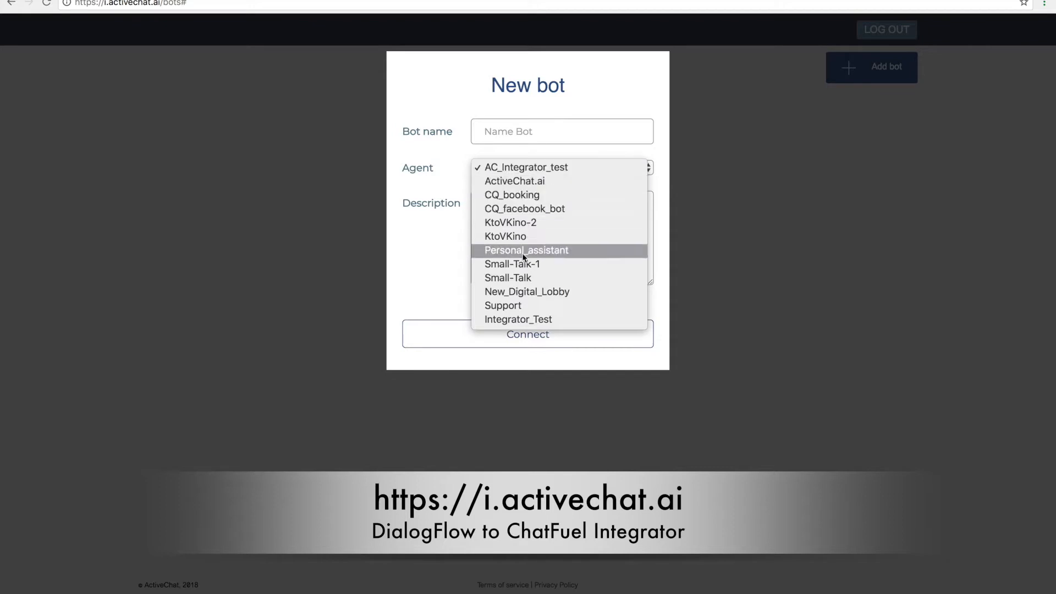
mouse_move(525, 167)
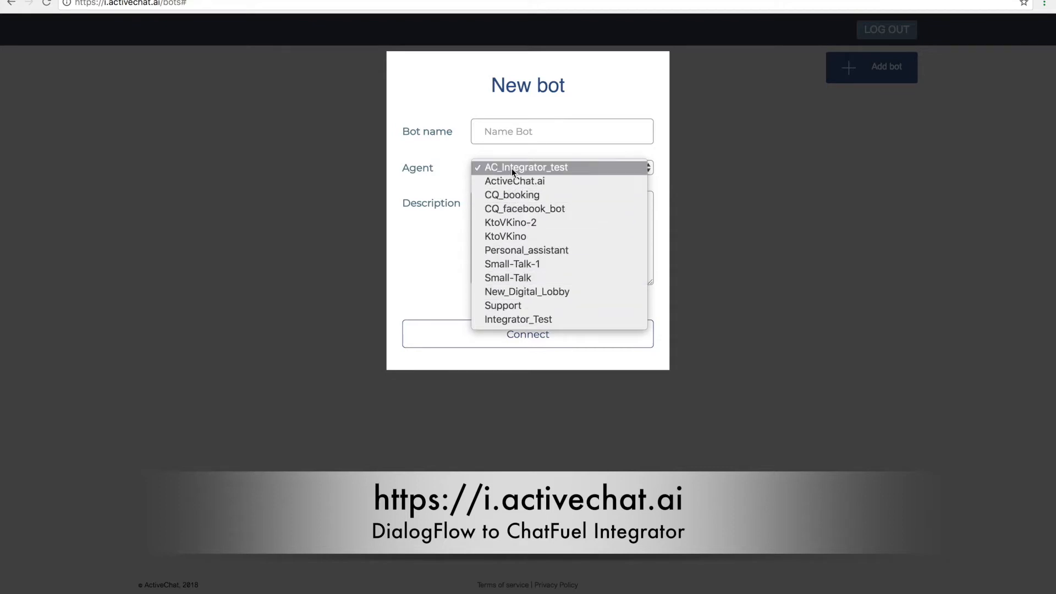
click(525, 167)
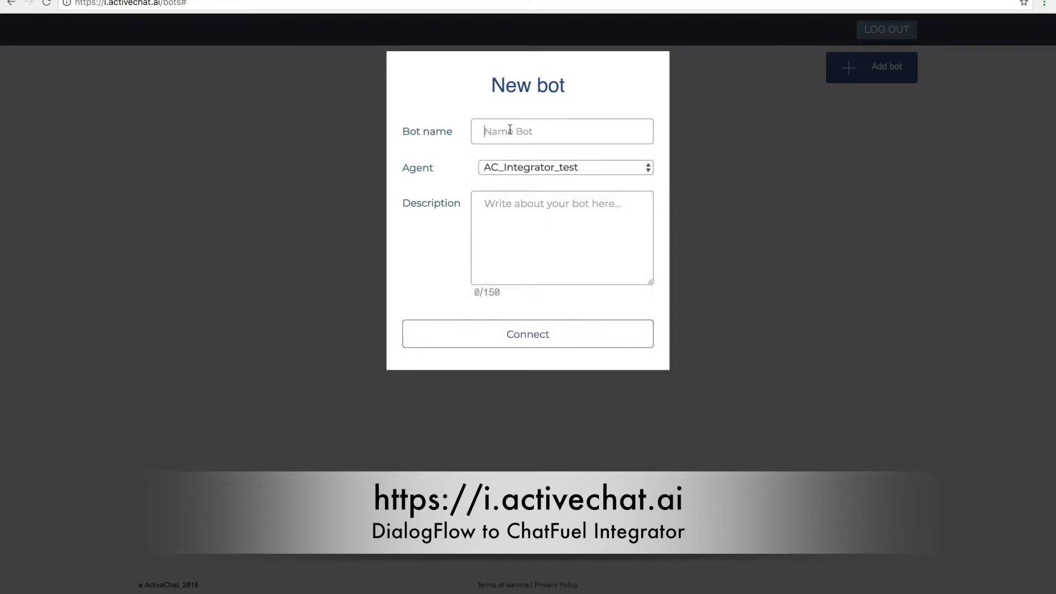
Name the bot AC TEST and give it a short description.
text(A)
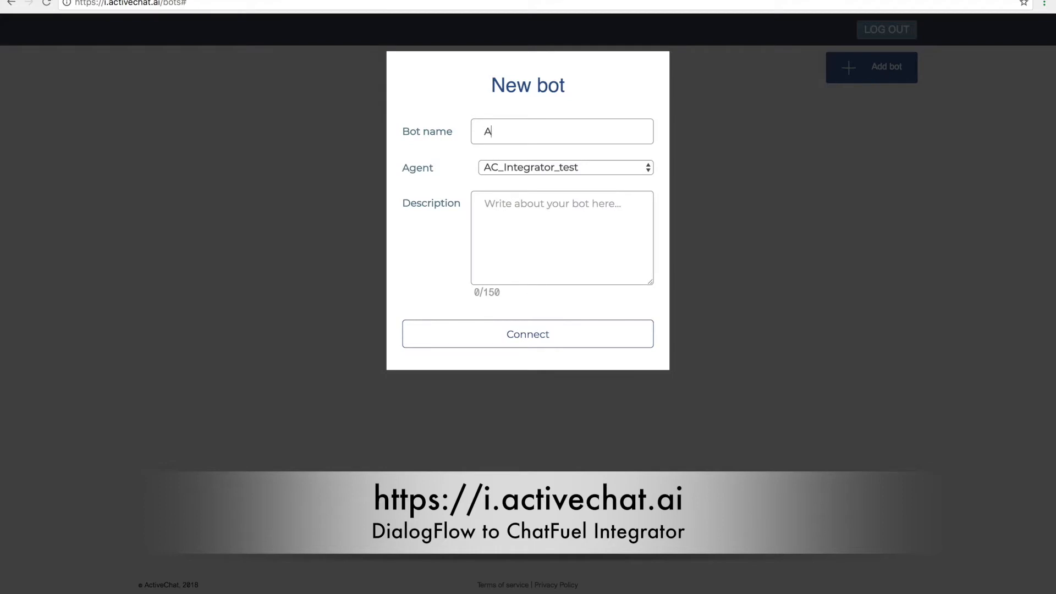
text(C TEST)
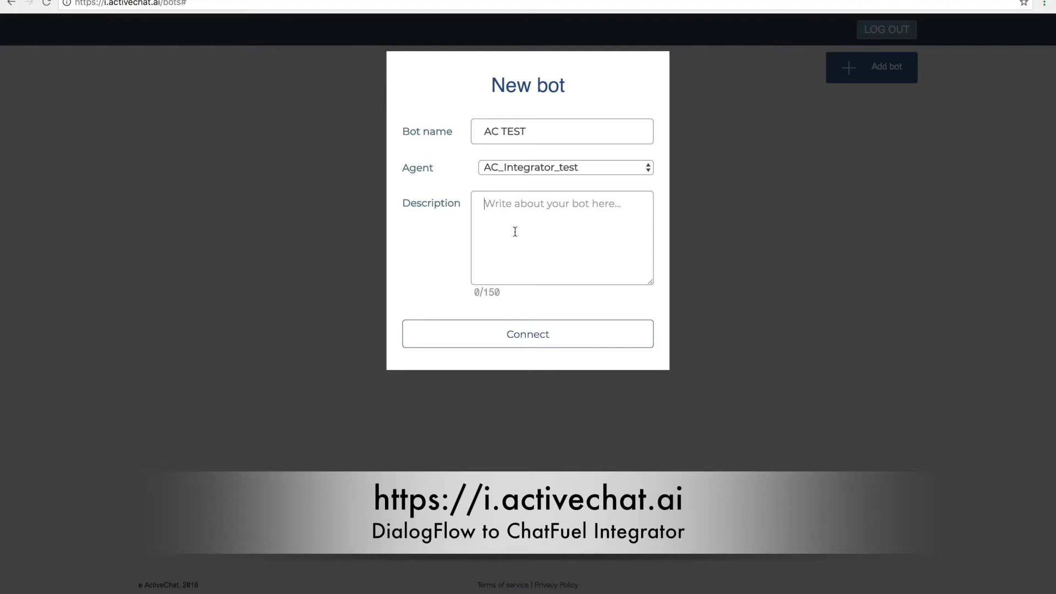
text(Simple descriptio)
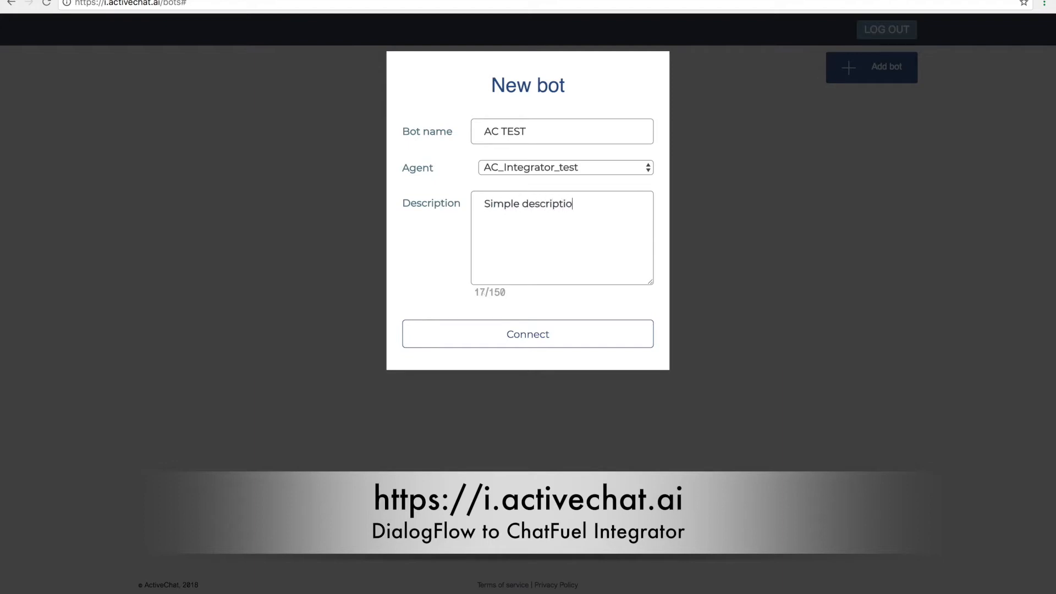
text(n)
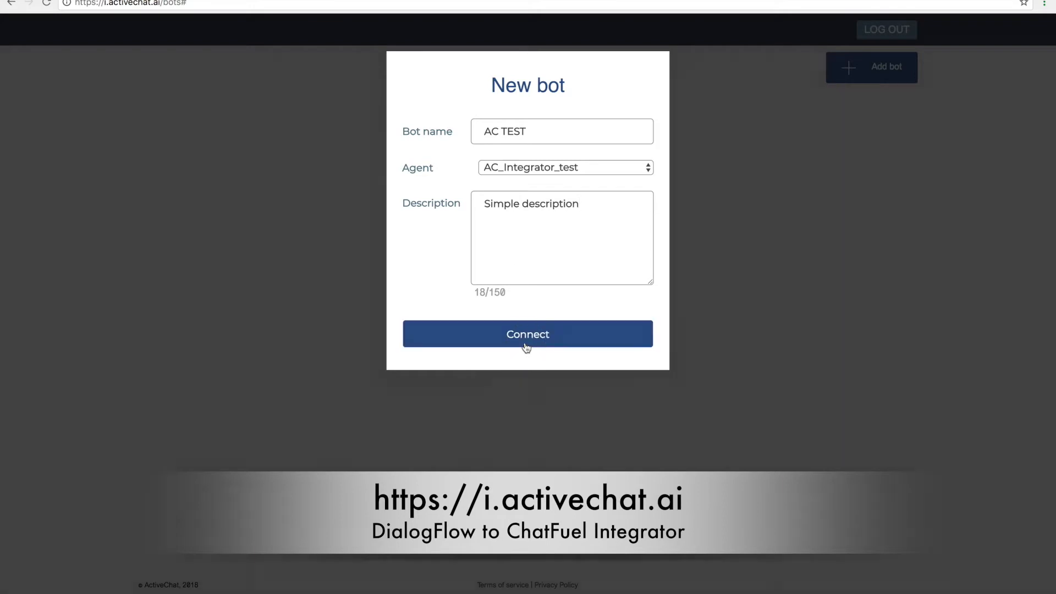
Connect to create the AC TEST bot with the entered details.
click(527, 334)
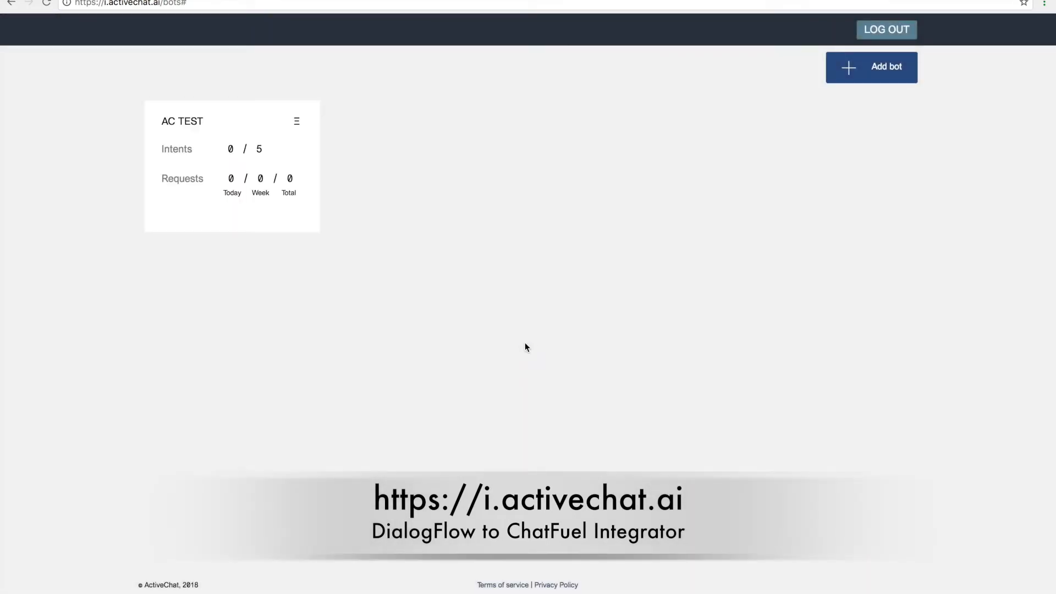
mouse_move(520, 305)
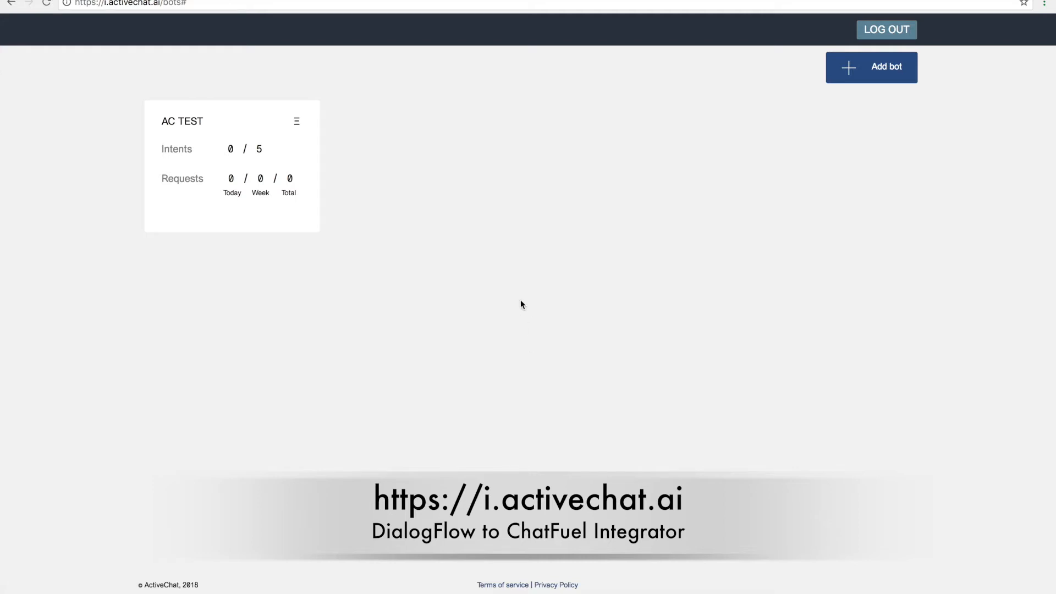
mouse_move(241, 179)
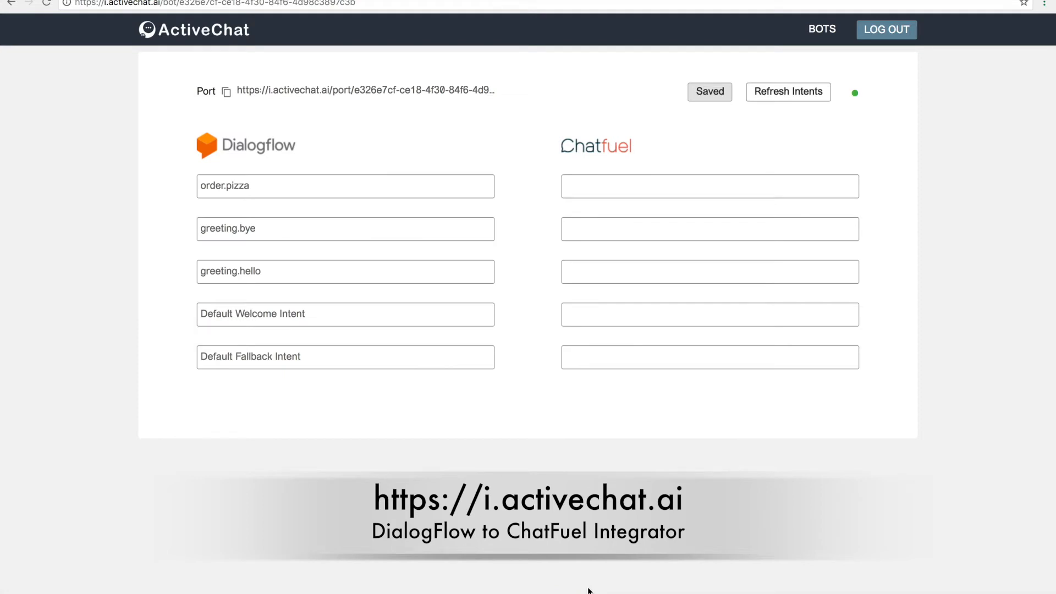
mouse_move(343, 90)
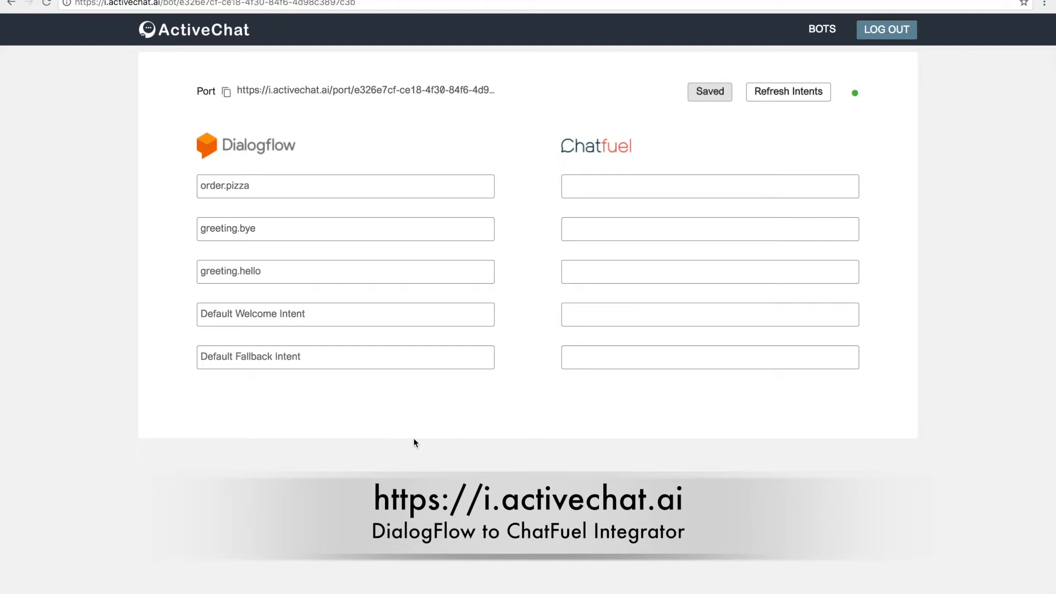
mouse_move(375, 162)
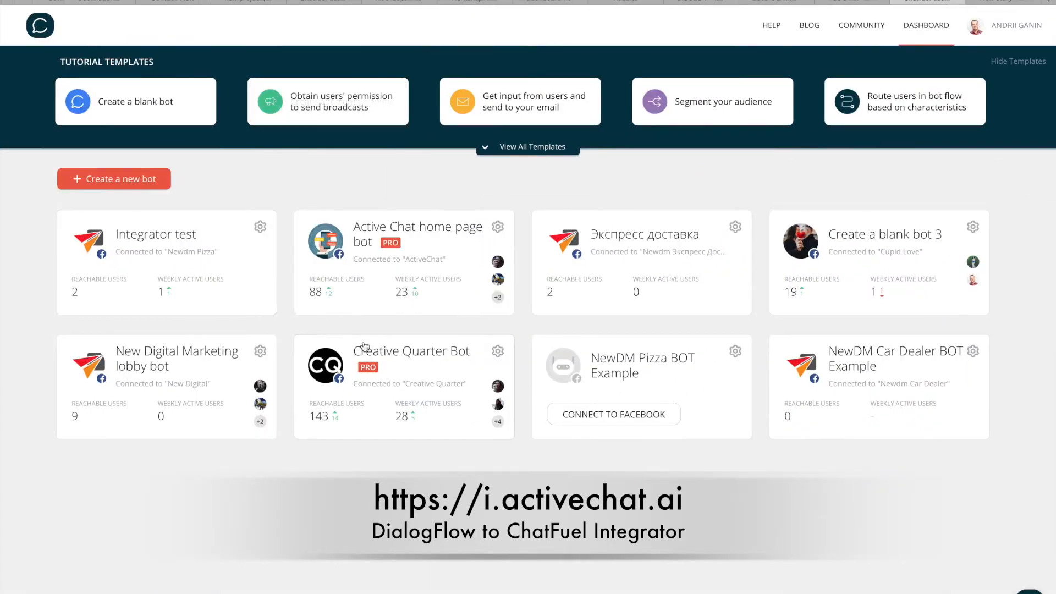
mouse_move(147, 257)
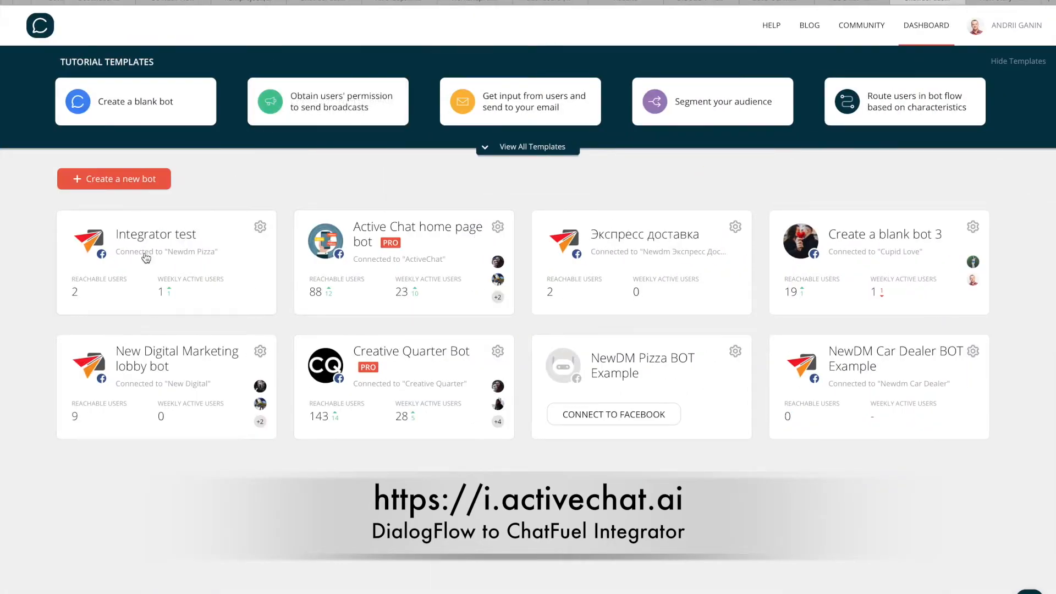
Go into the Integrator test bot and its Default answer block in Chatfuel.
click(156, 234)
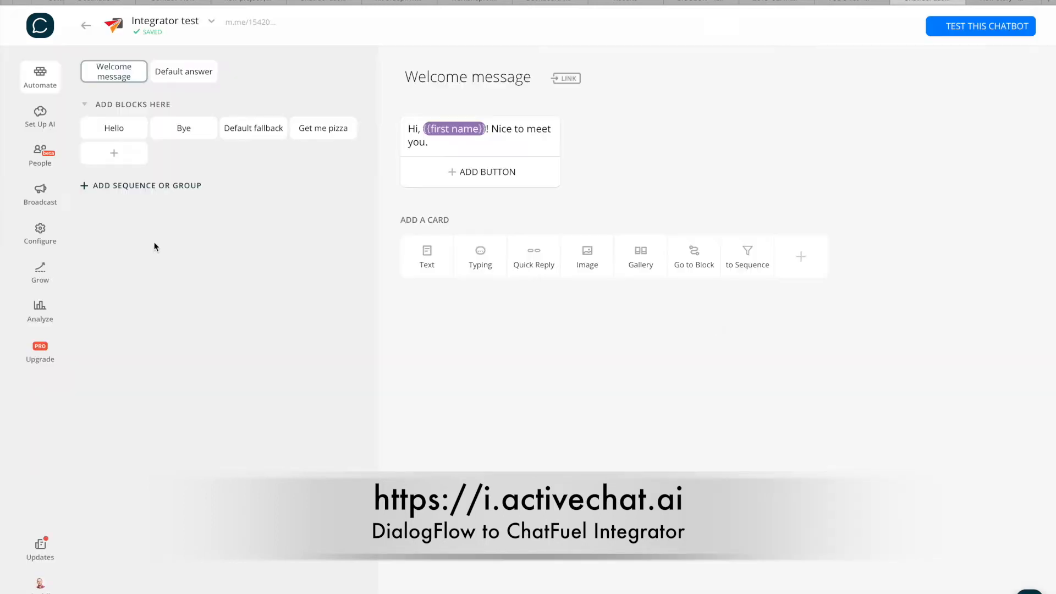
mouse_move(231, 78)
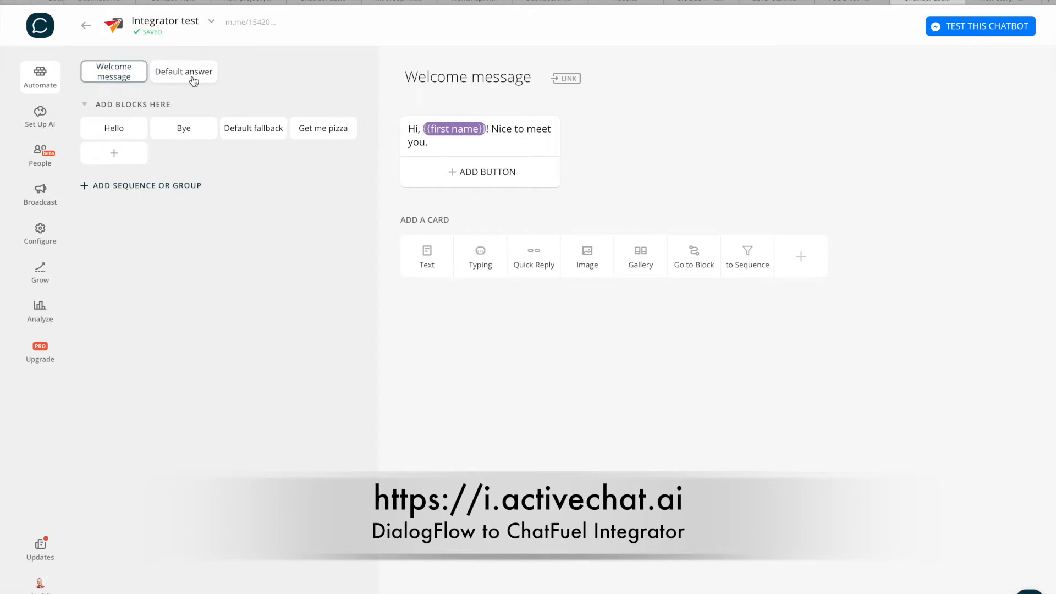
click(184, 72)
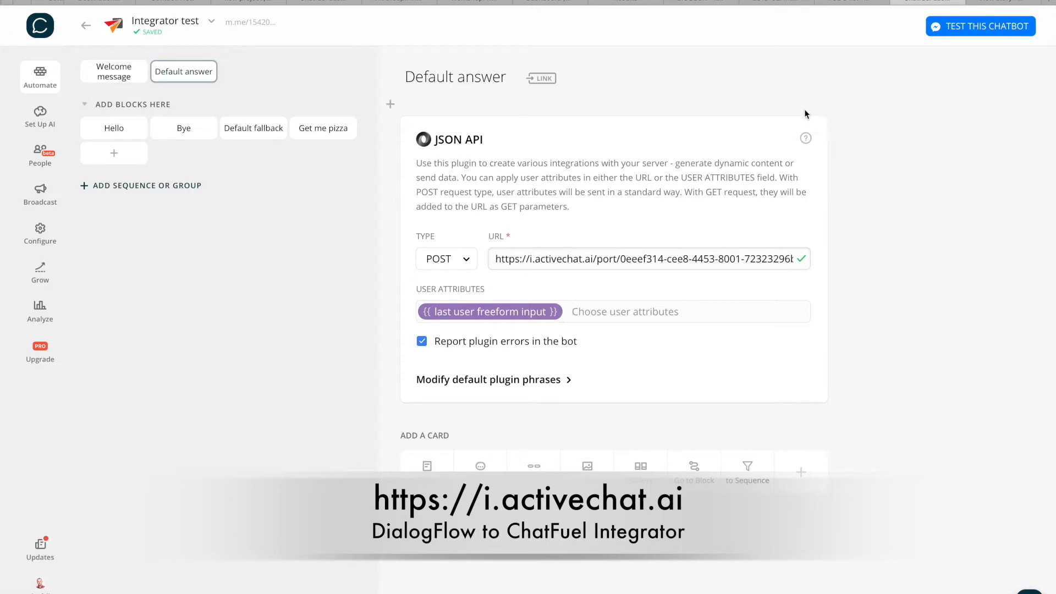
mouse_move(820, 124)
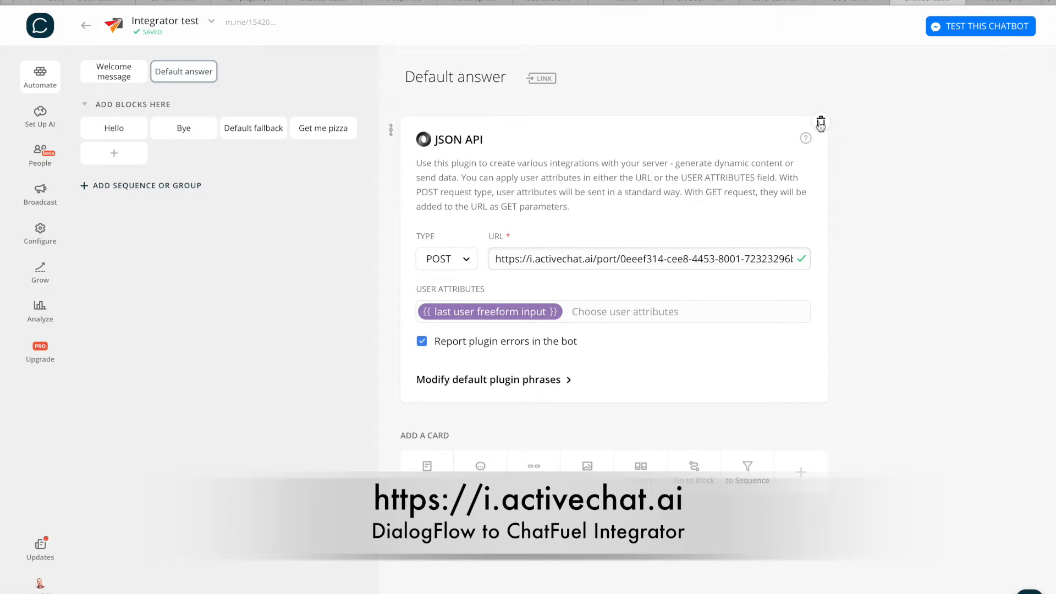
Replace the JSON API card with a fresh one pointing to the ActiveChat port URL.
click(821, 122)
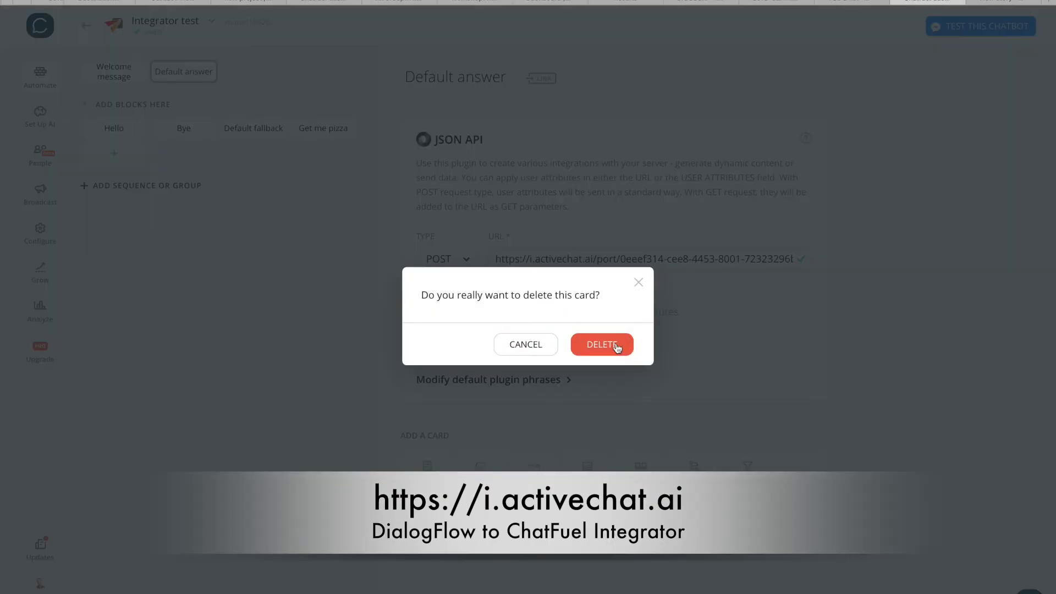
click(601, 344)
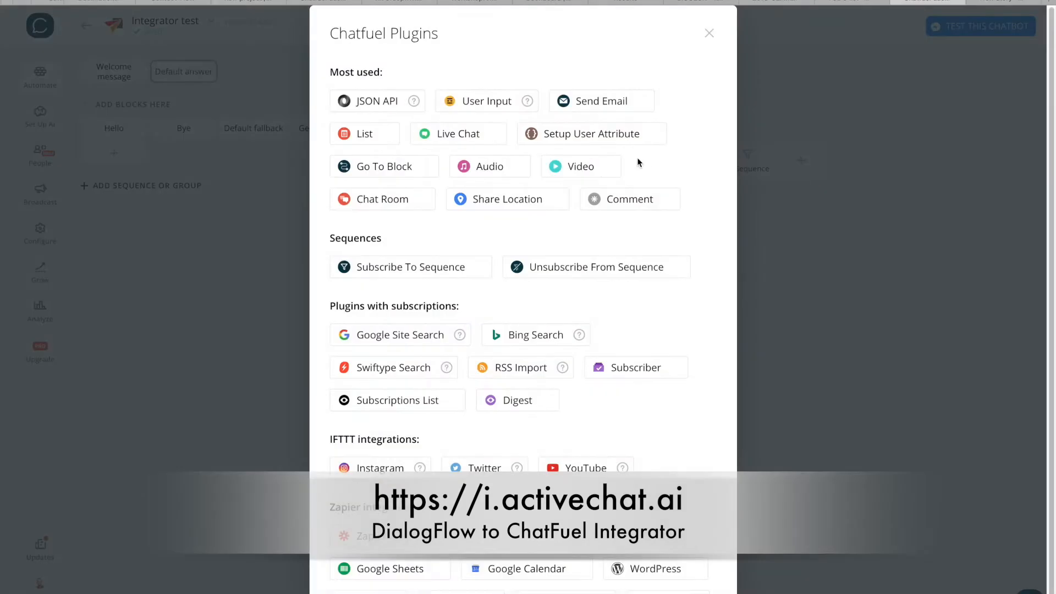
click(374, 101)
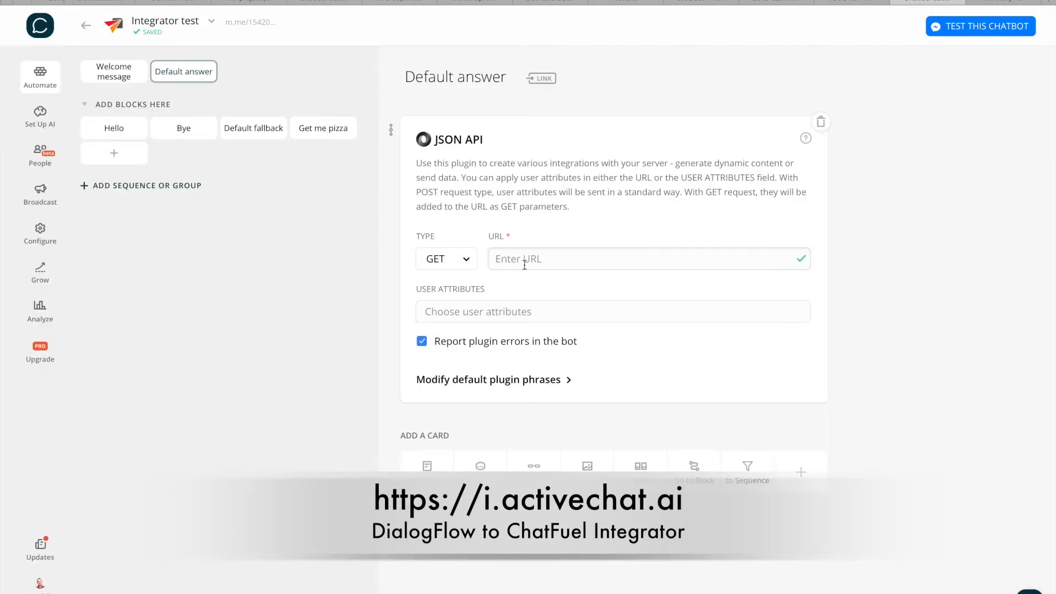
text(https://i.activechat.ai/port/e326e7cf-ce18-4f30-84f6-4d98c3897c3b)
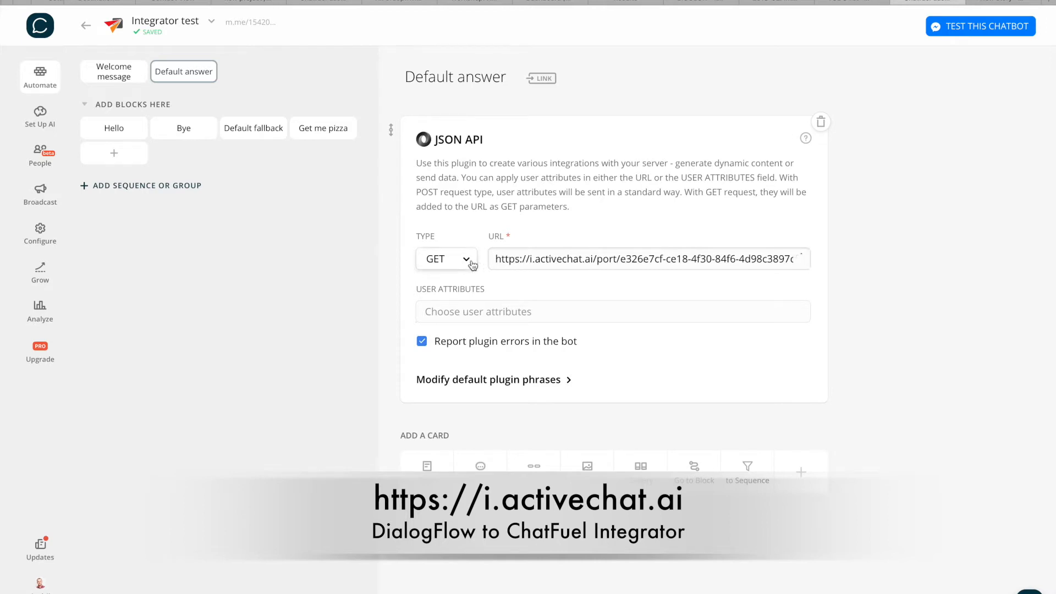
Make the request a POST that sends the {{last user freeform input}} attribute.
click(446, 258)
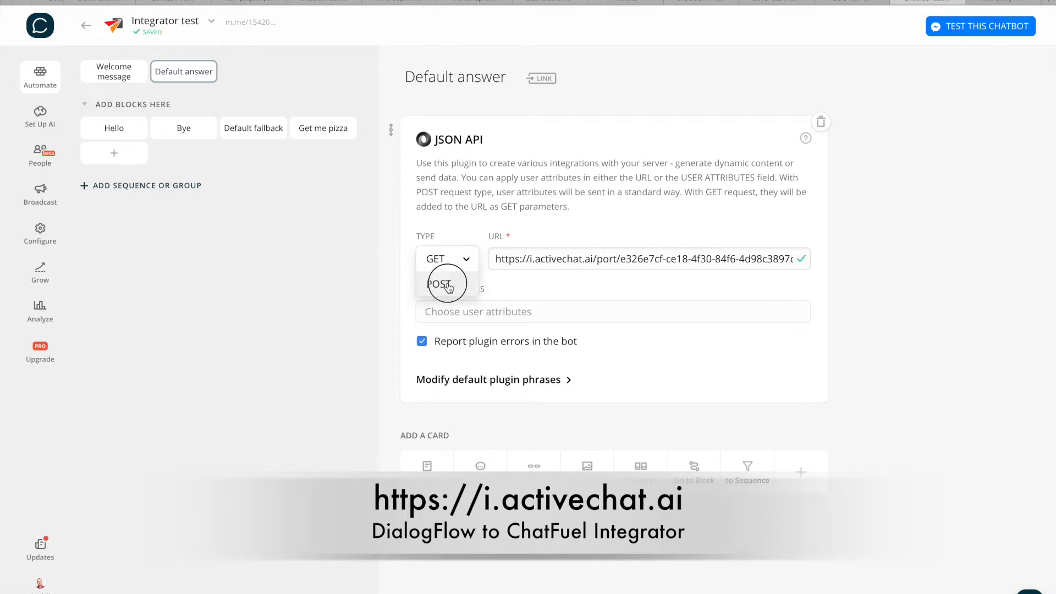
click(440, 283)
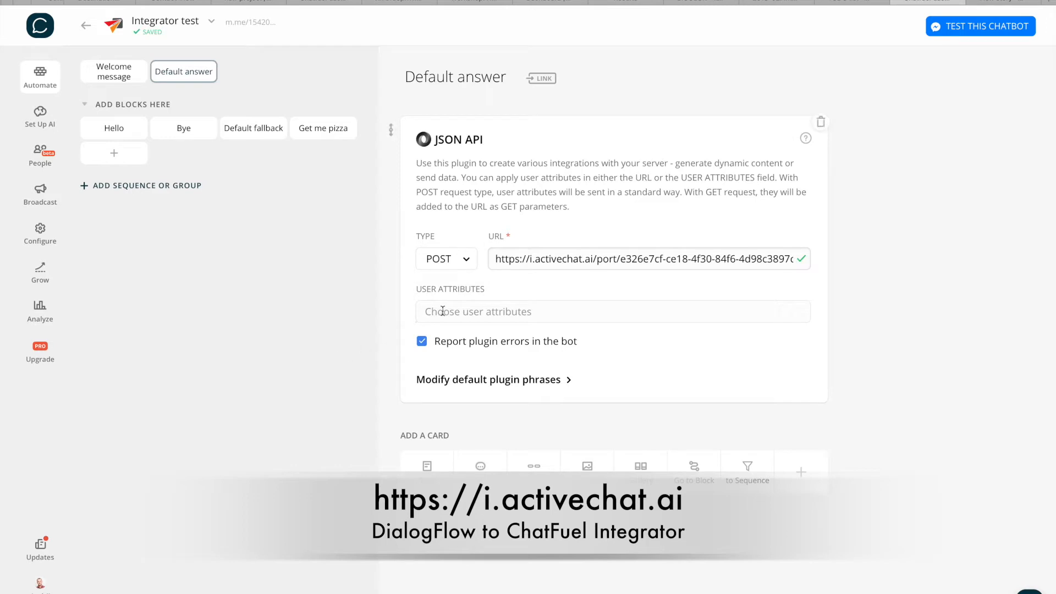
click(611, 311)
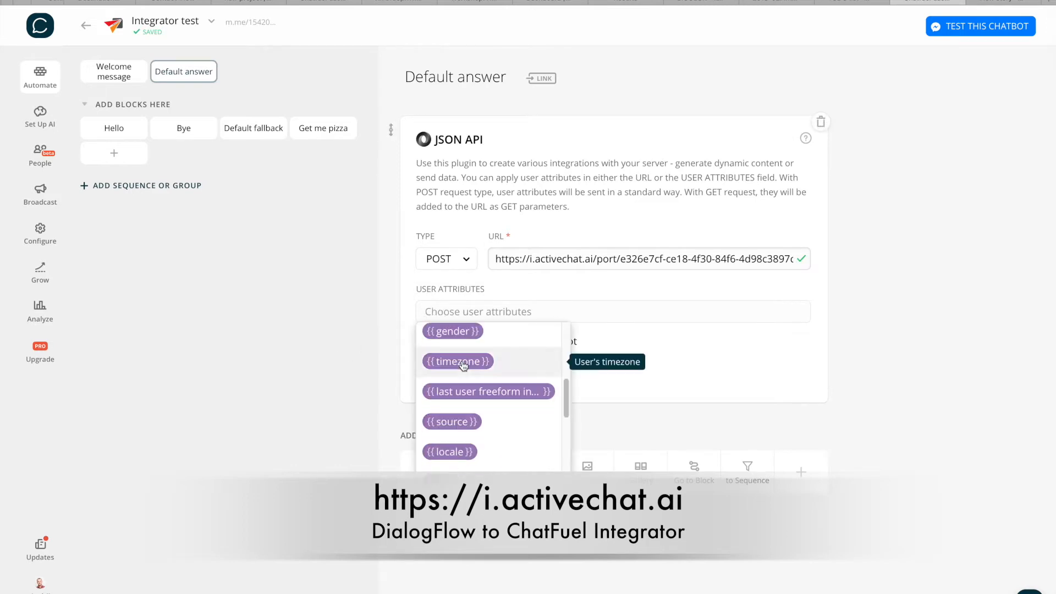
click(489, 392)
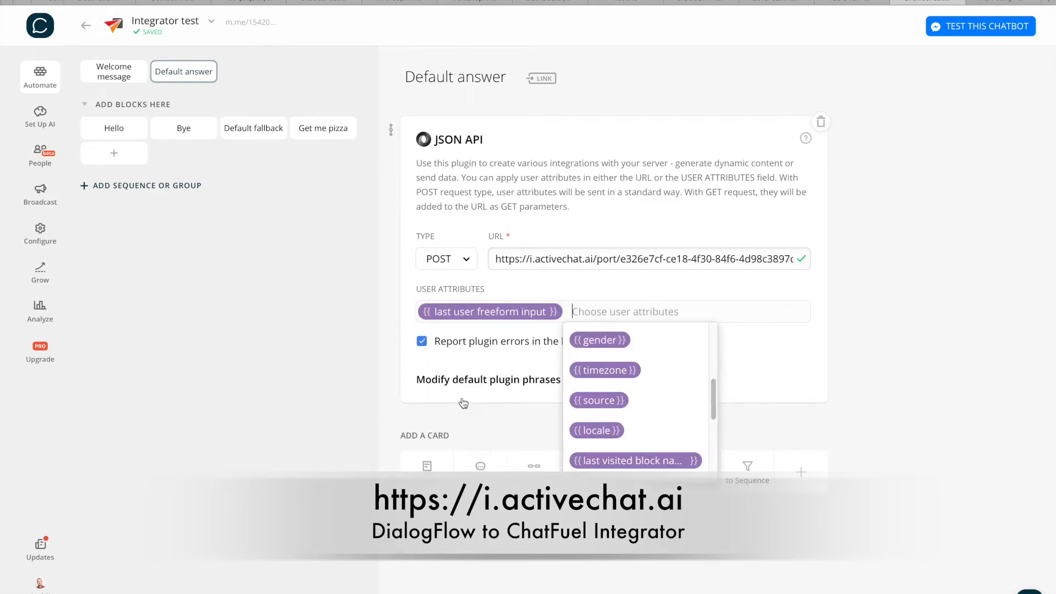
click(336, 326)
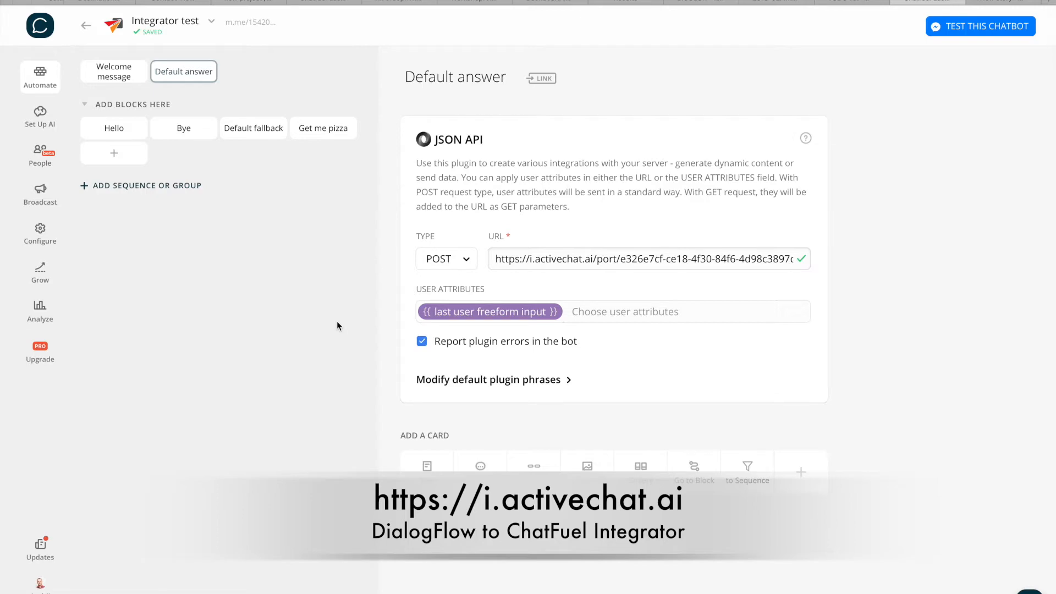
mouse_move(337, 327)
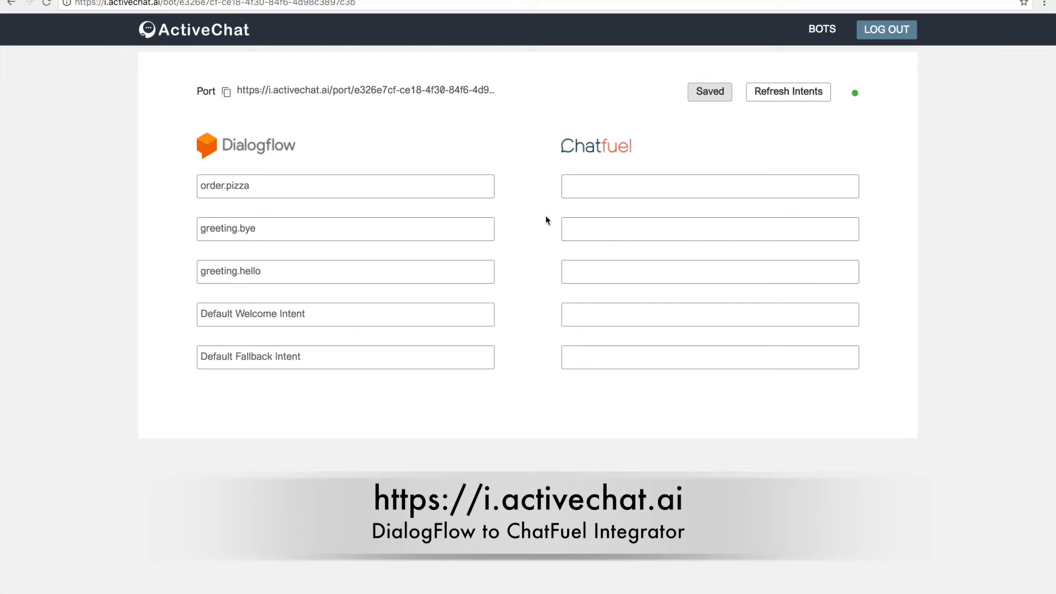
mouse_move(546, 224)
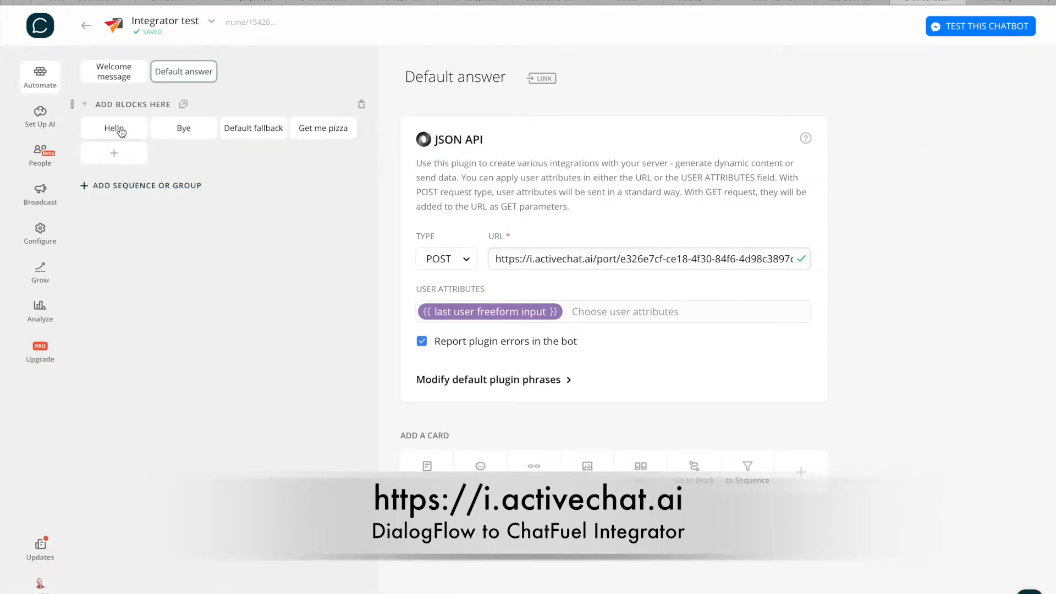
Check the Hello block name in Chatfuel and save greeting.hello mapped to Hello.
click(114, 128)
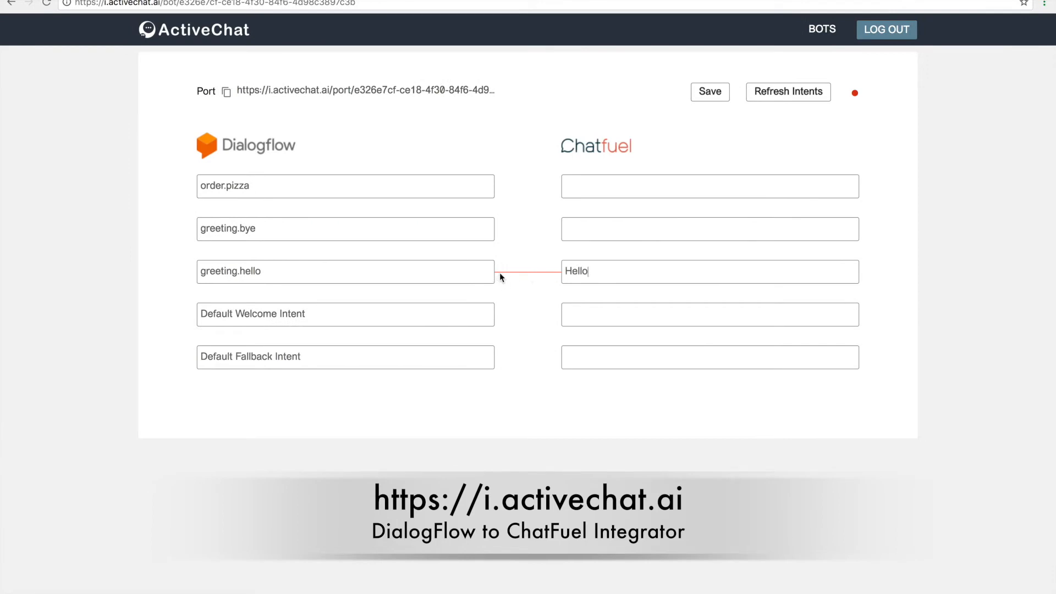
mouse_move(592, 275)
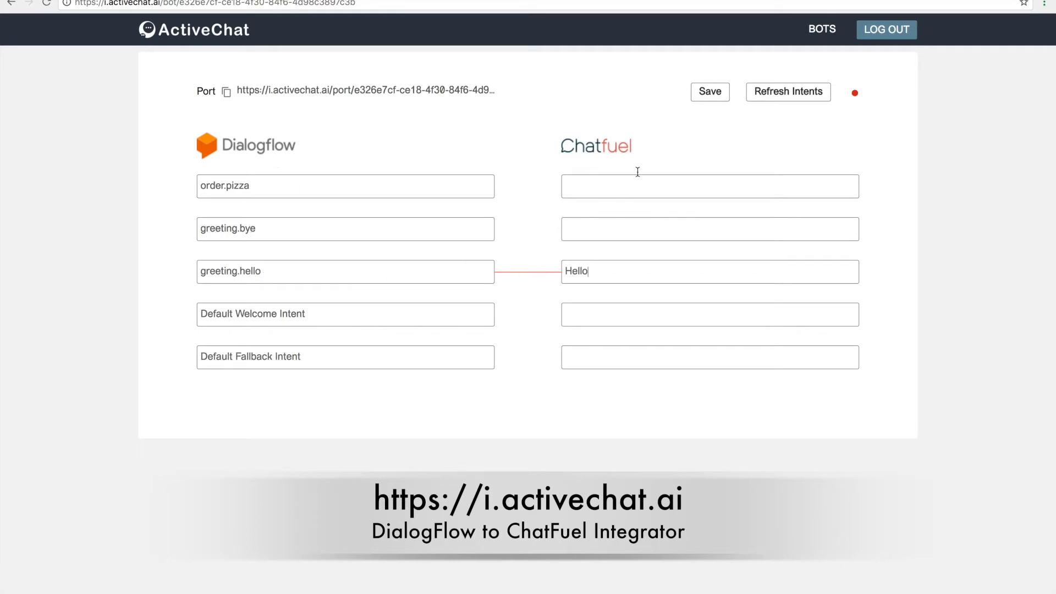
click(709, 91)
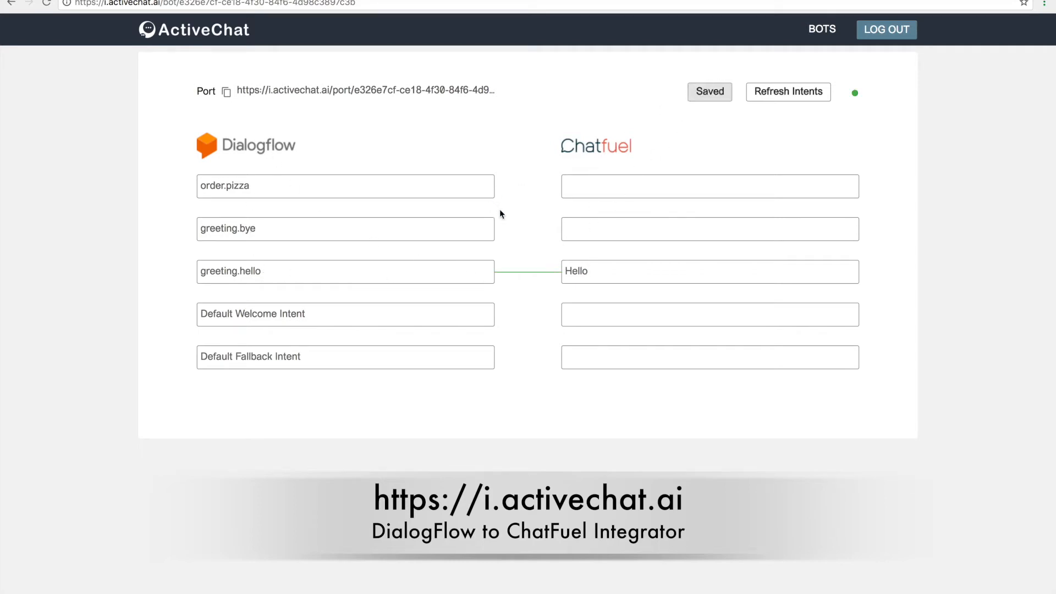
mouse_move(518, 355)
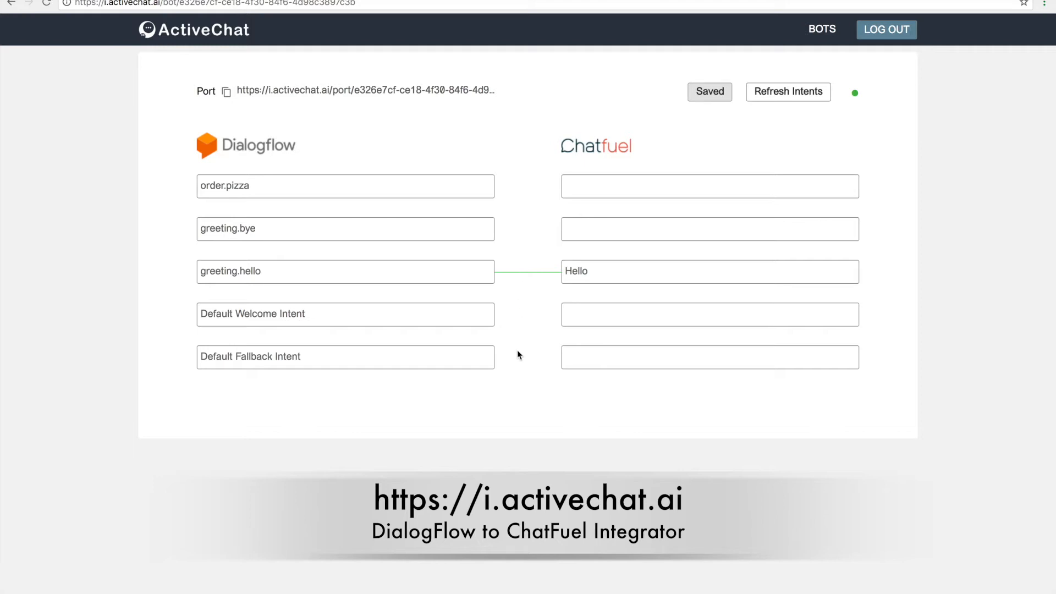
mouse_move(536, 398)
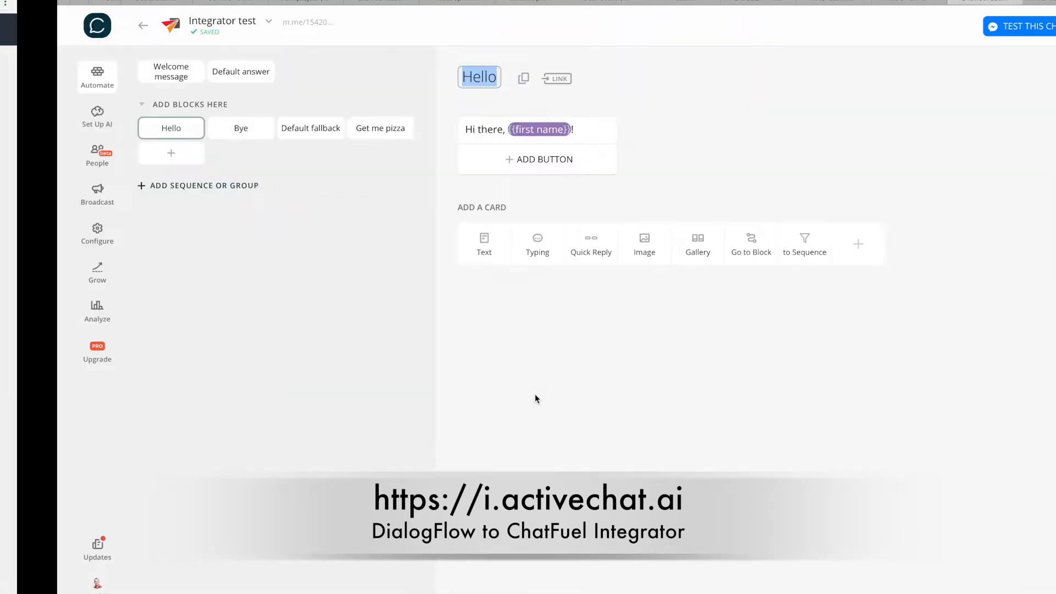
Look up the Bye block in Chatfuel and return to the integrator's mapping page.
click(241, 128)
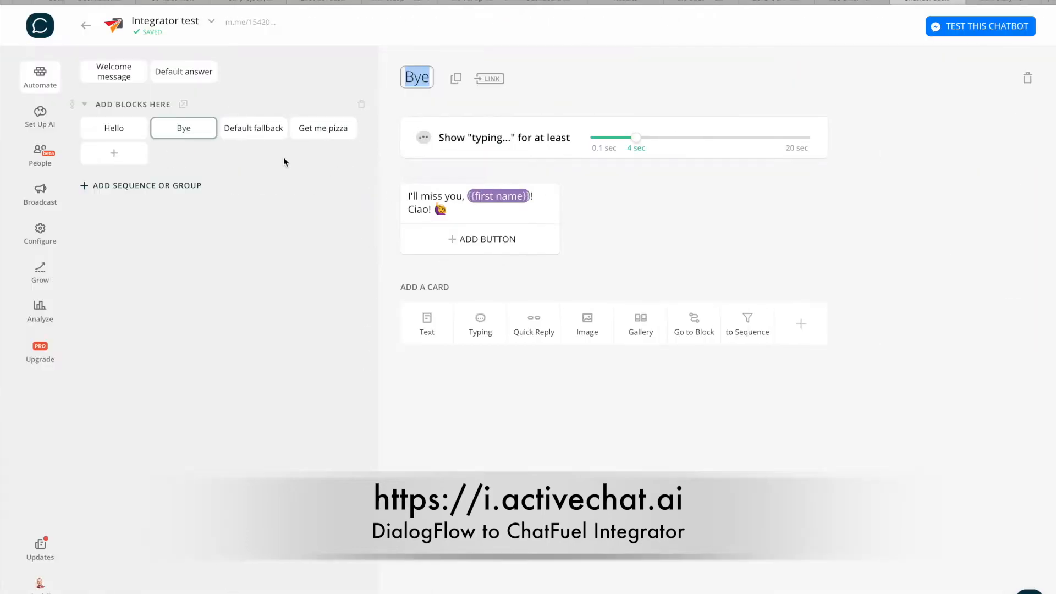
click(322, 127)
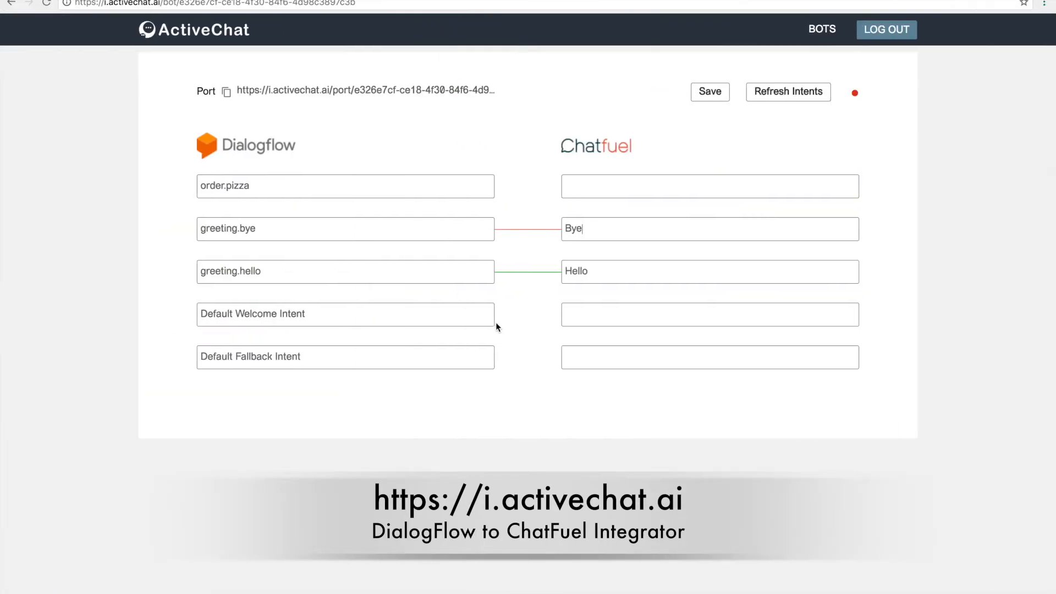
Map order.pizza to the Get me pizza block and save the mappings.
click(710, 188)
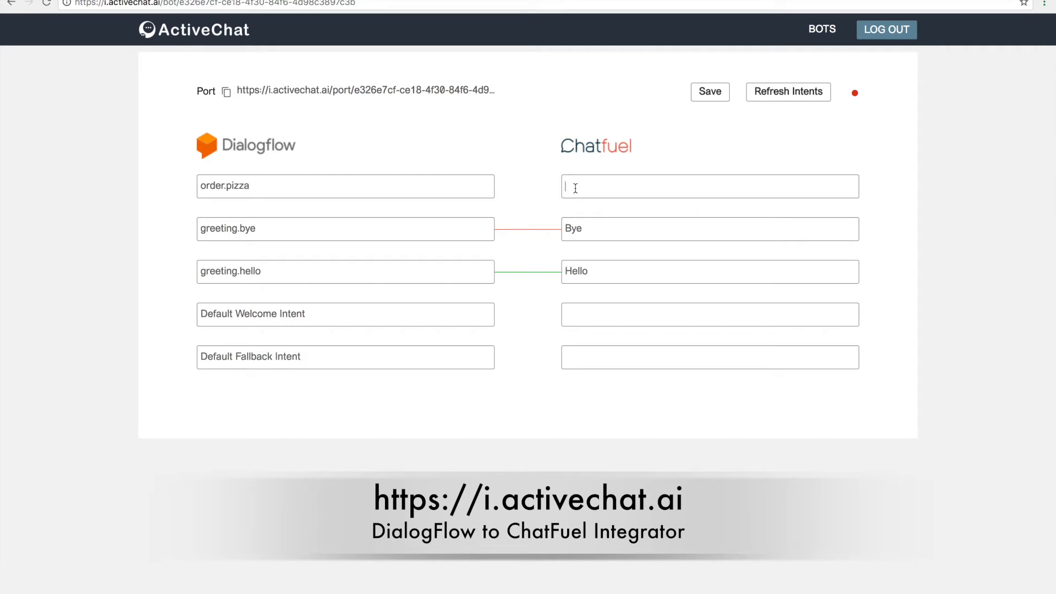
text(Get me pizza)
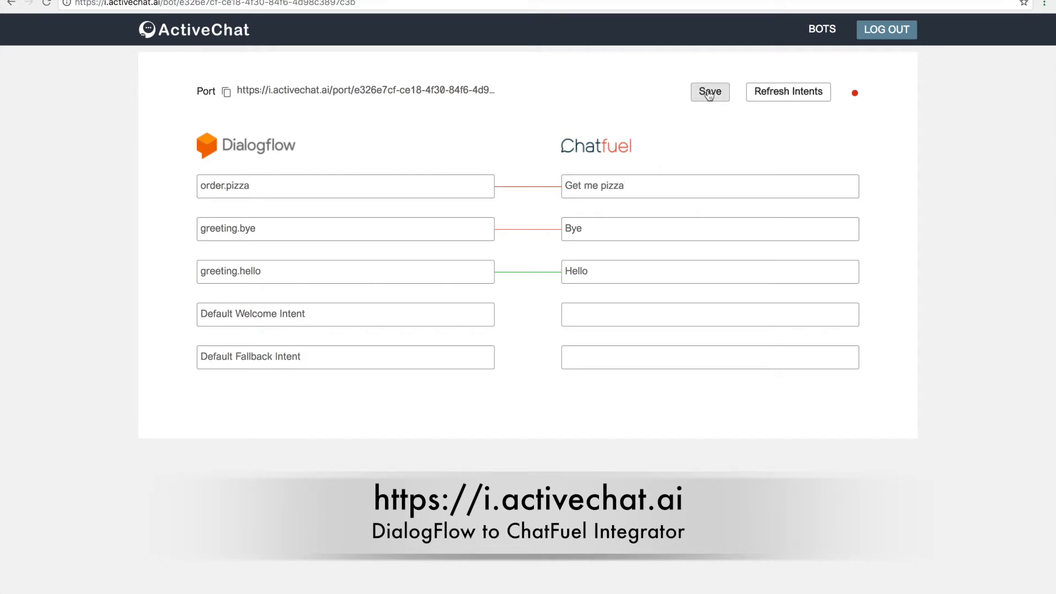
click(708, 91)
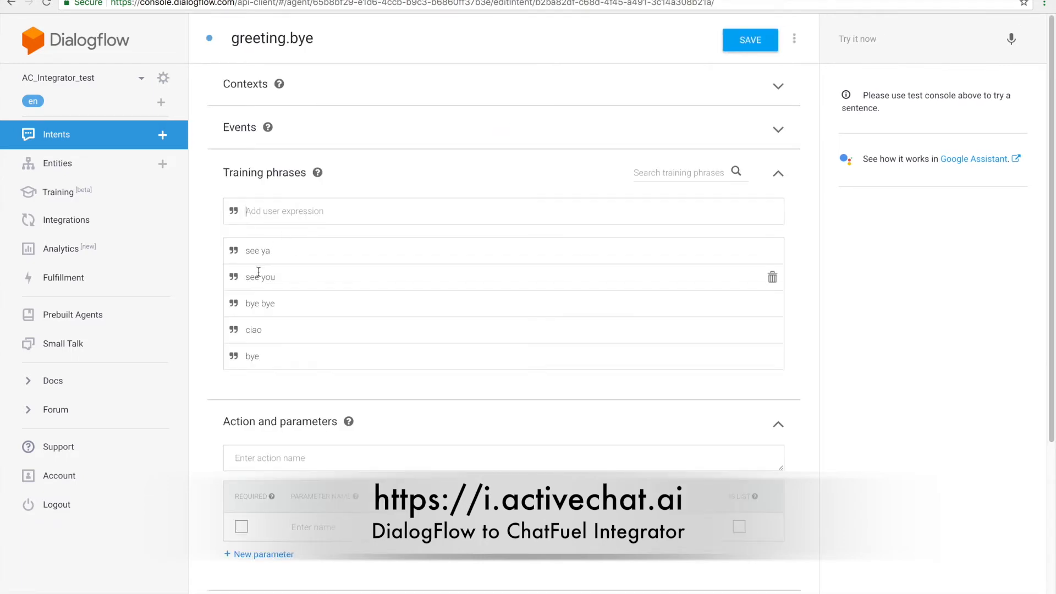
mouse_move(119, 191)
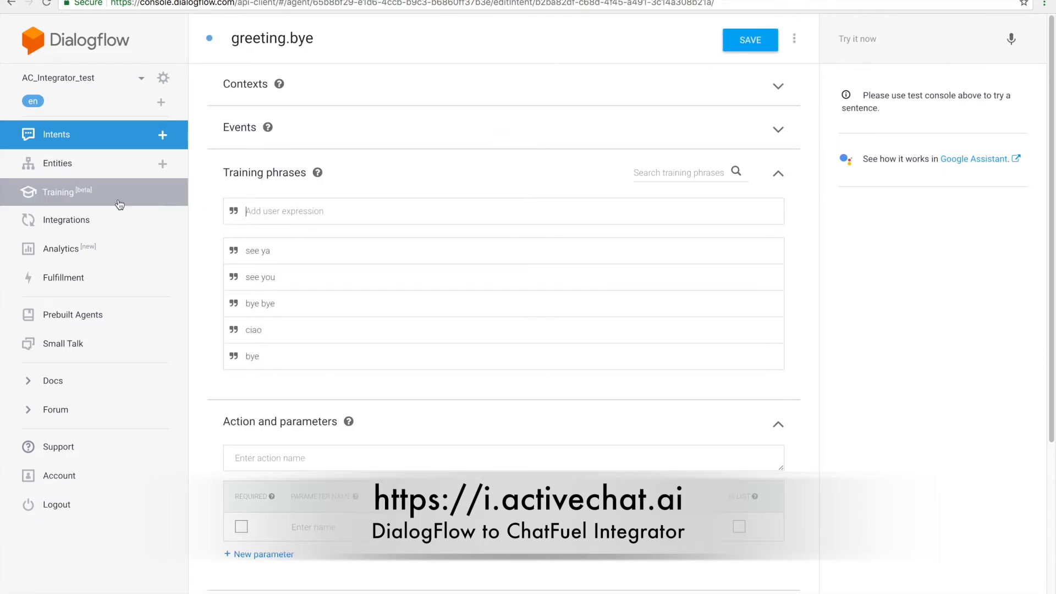
Review the greeting.hello and order.pizza intents in Dialogflow, ending at the intents list.
click(56, 134)
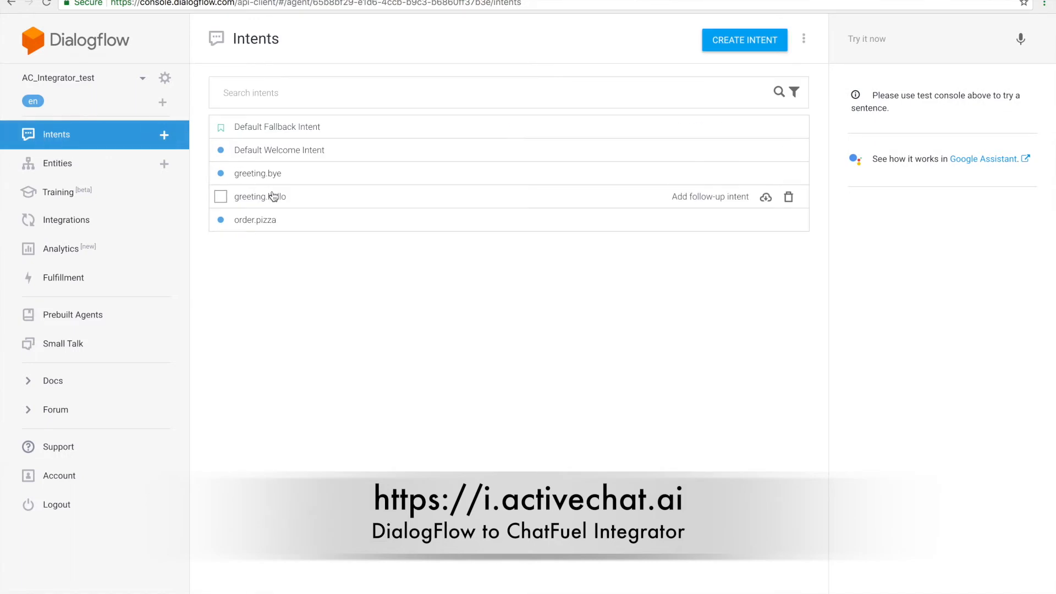
click(258, 197)
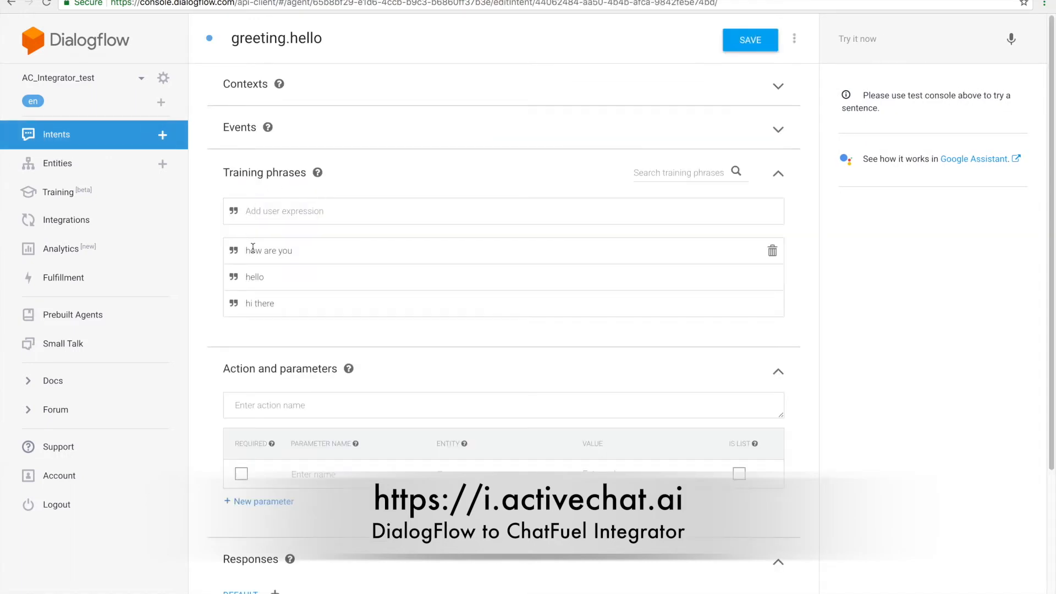
mouse_move(60, 141)
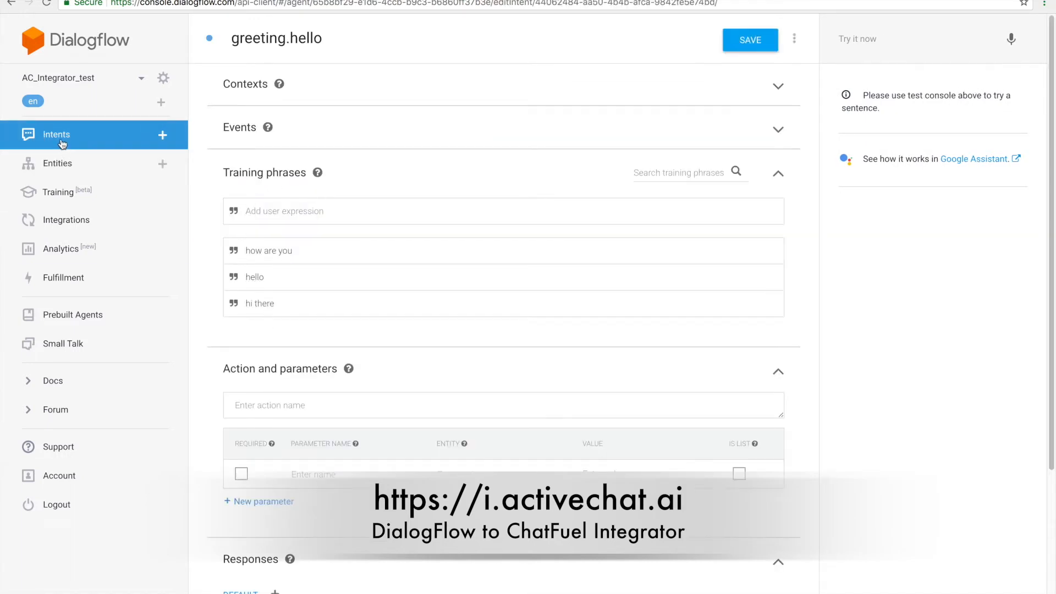
click(57, 134)
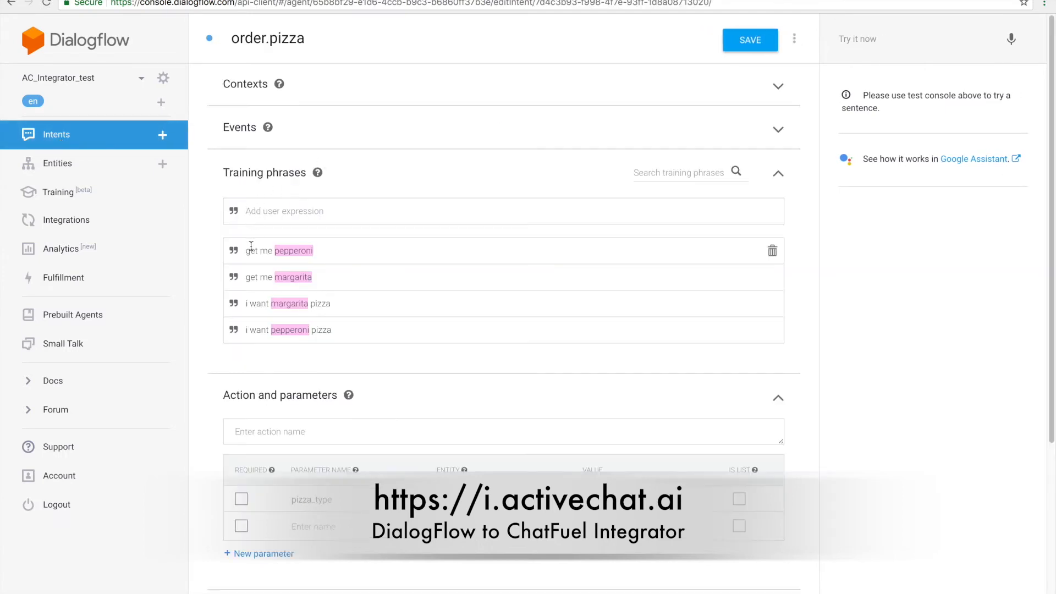
double_click(287, 304)
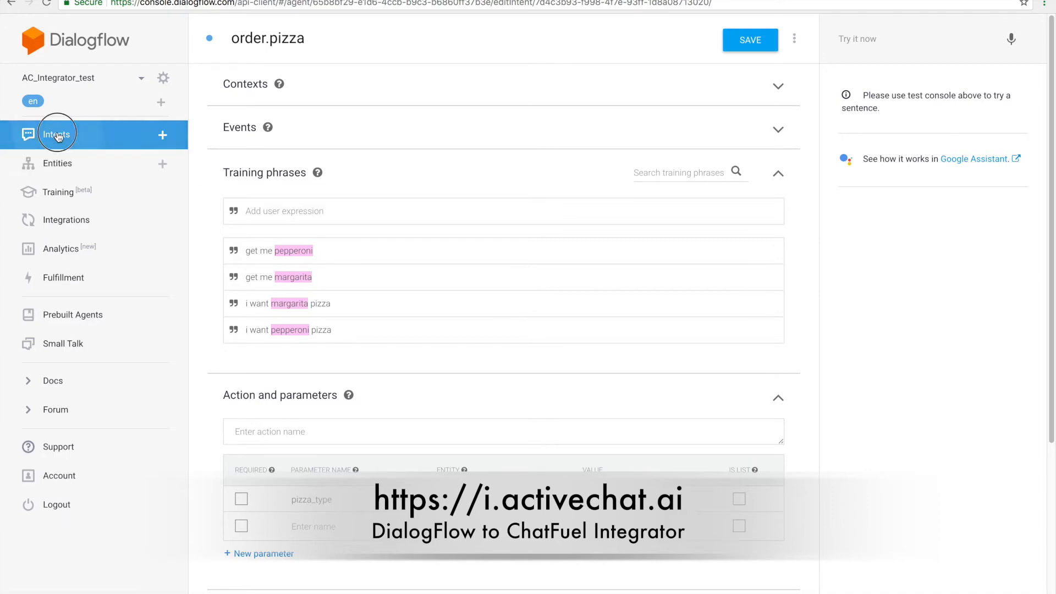
click(56, 134)
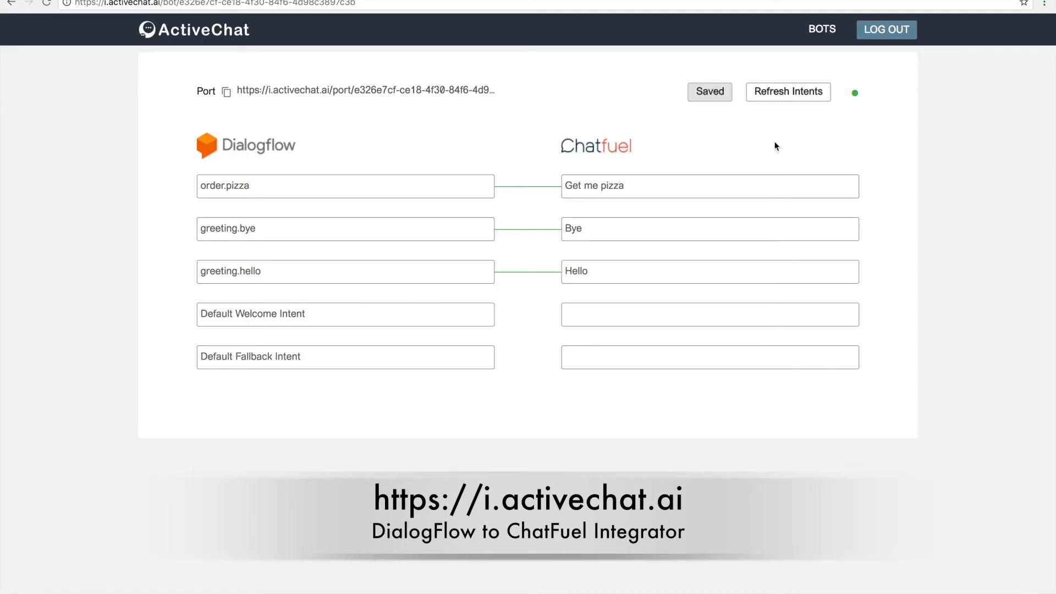
mouse_move(720, 57)
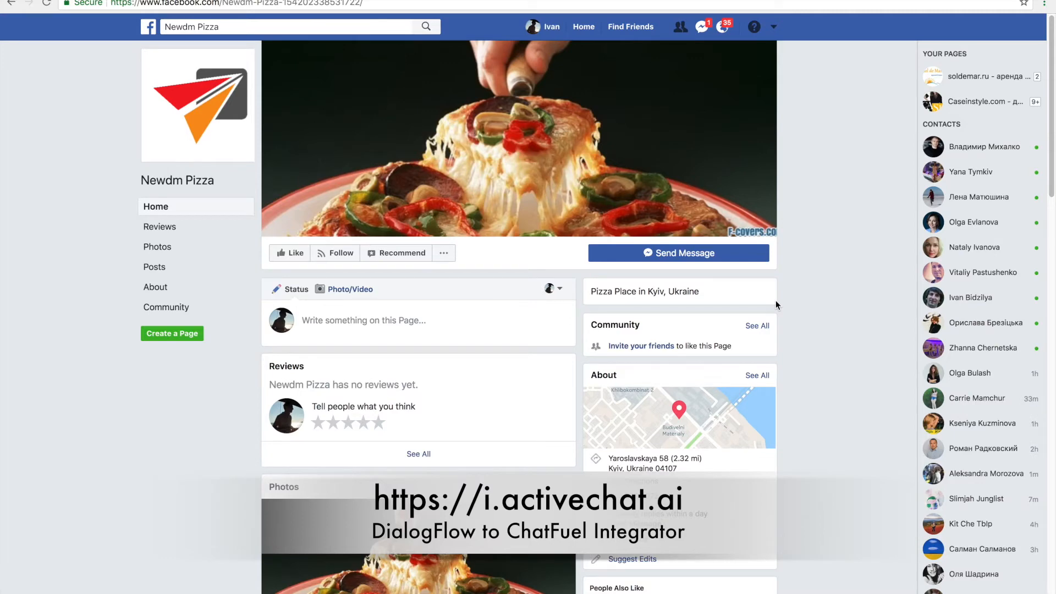
mouse_move(679, 253)
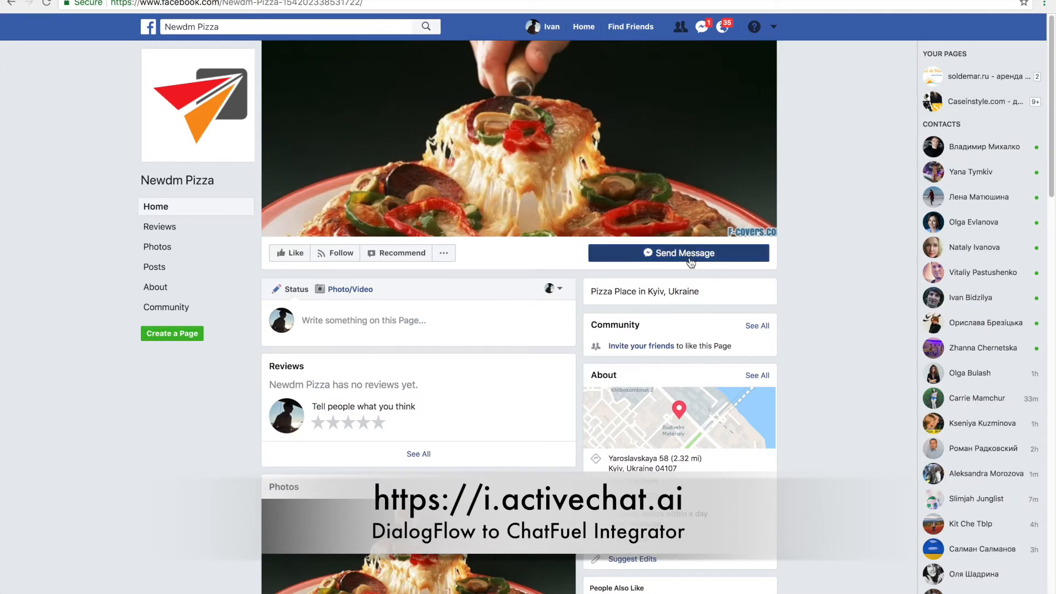
Start a Messenger chat with the Newdm Pizza bot and send "hello".
click(678, 253)
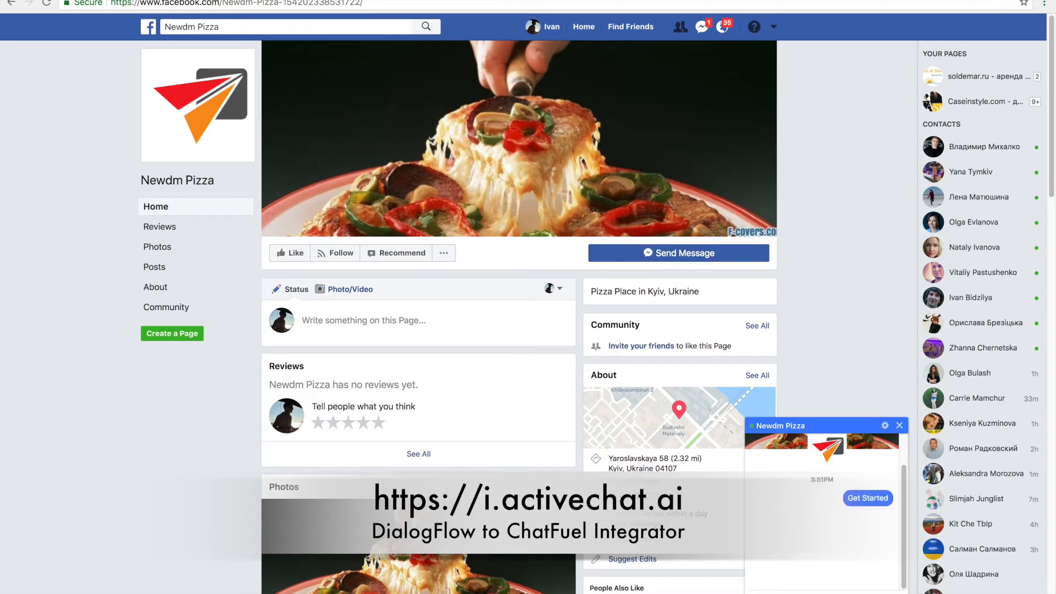
click(868, 497)
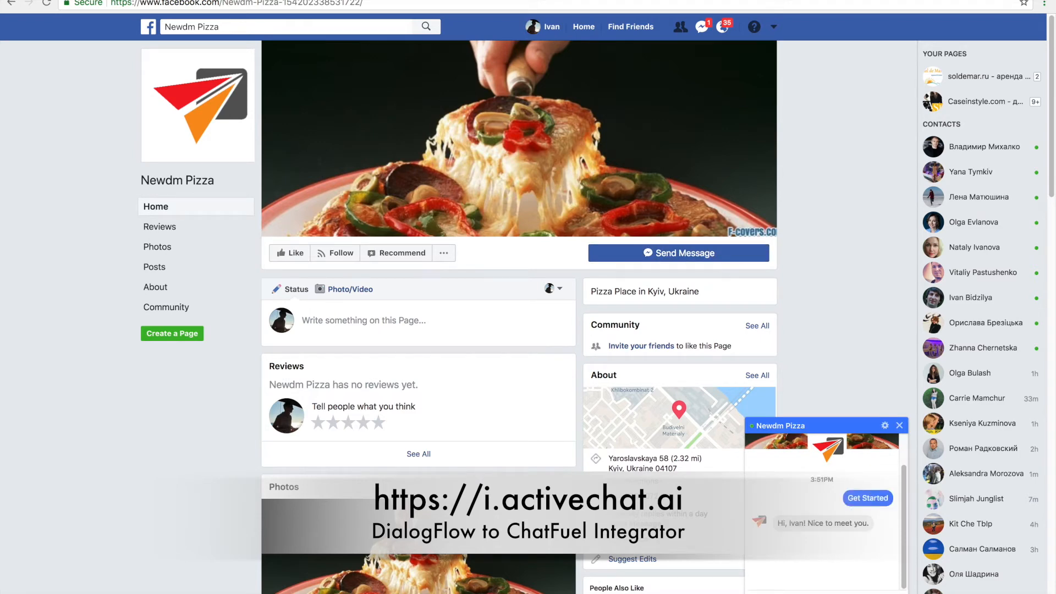
mouse_move(811, 557)
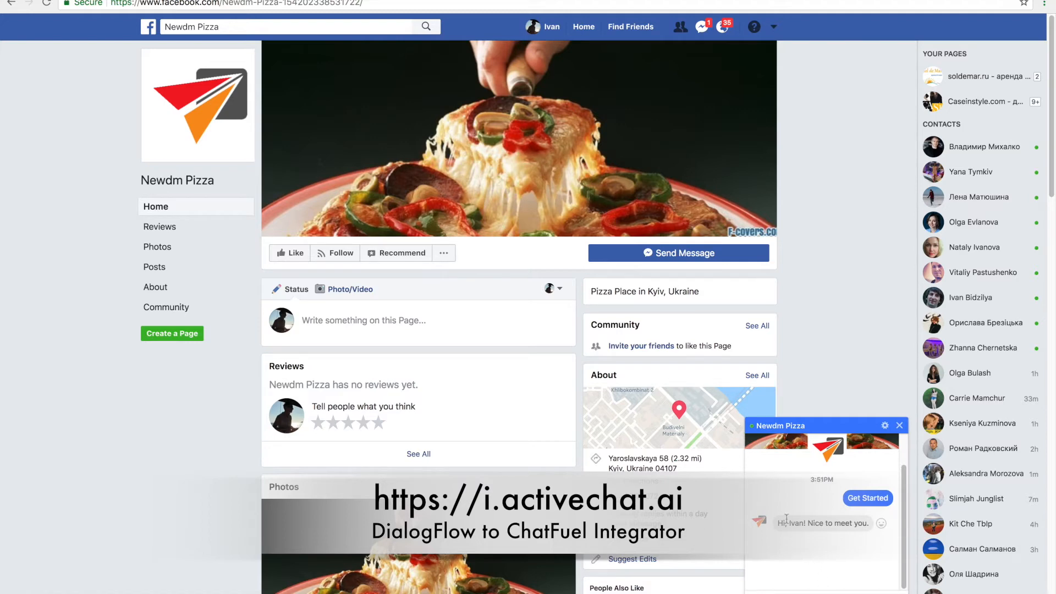
mouse_move(825, 524)
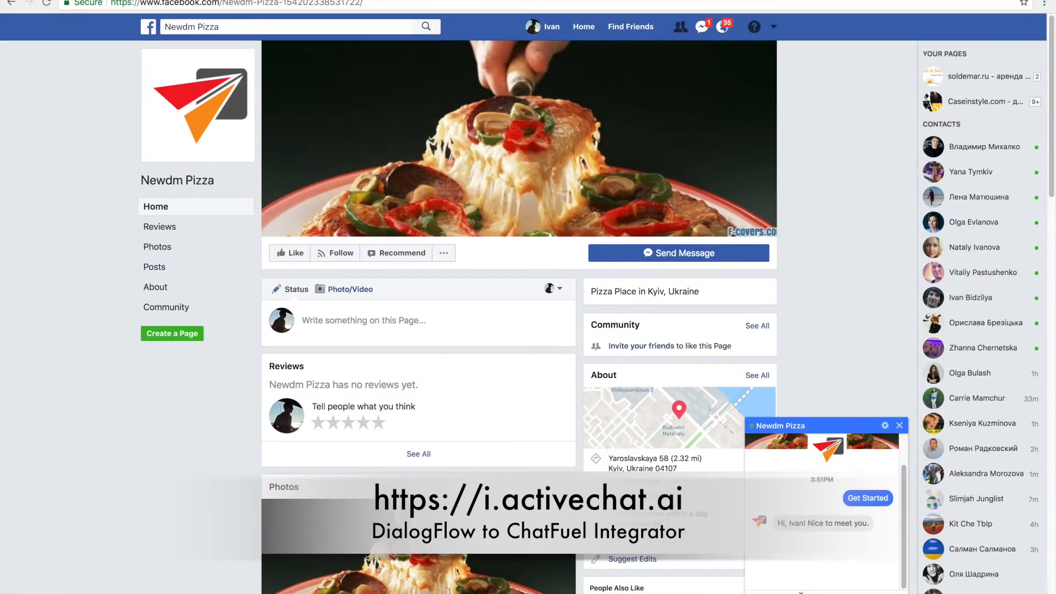
text(hello)
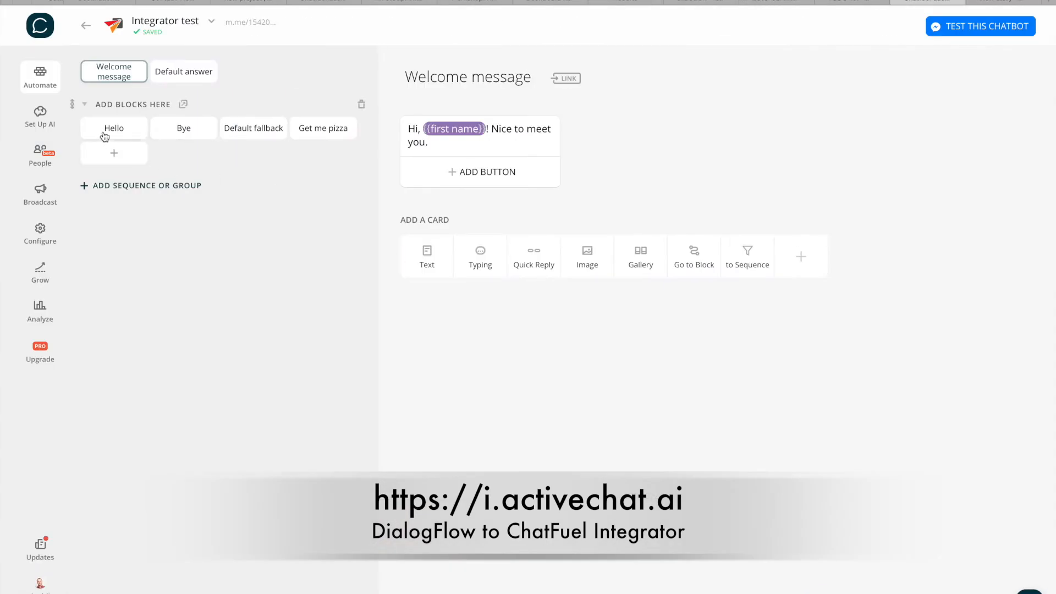
Review the Hello block and the bot's Set Up AI rules, then return to Automate.
click(113, 127)
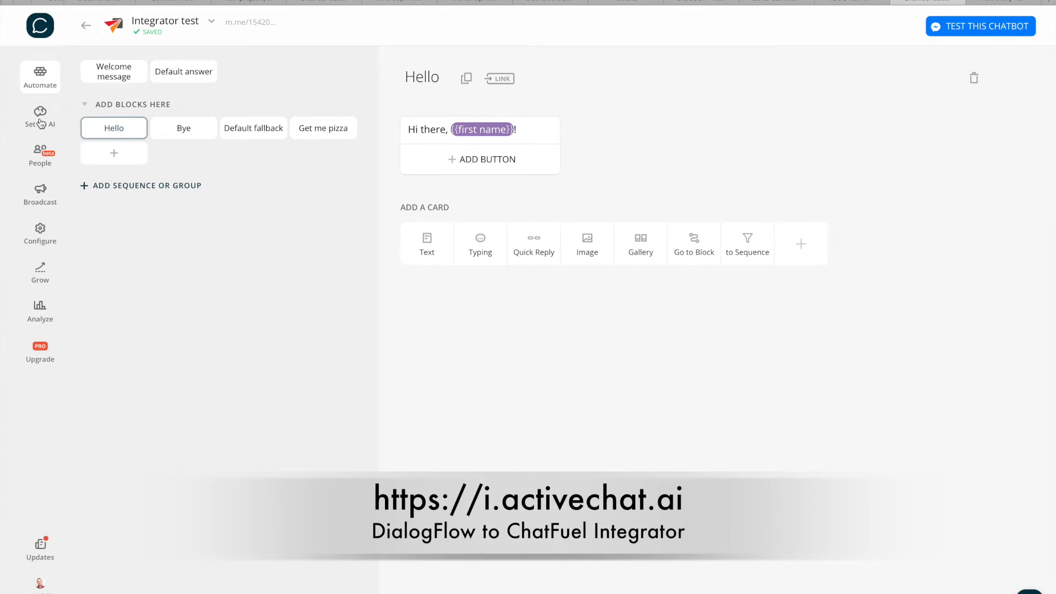
click(39, 116)
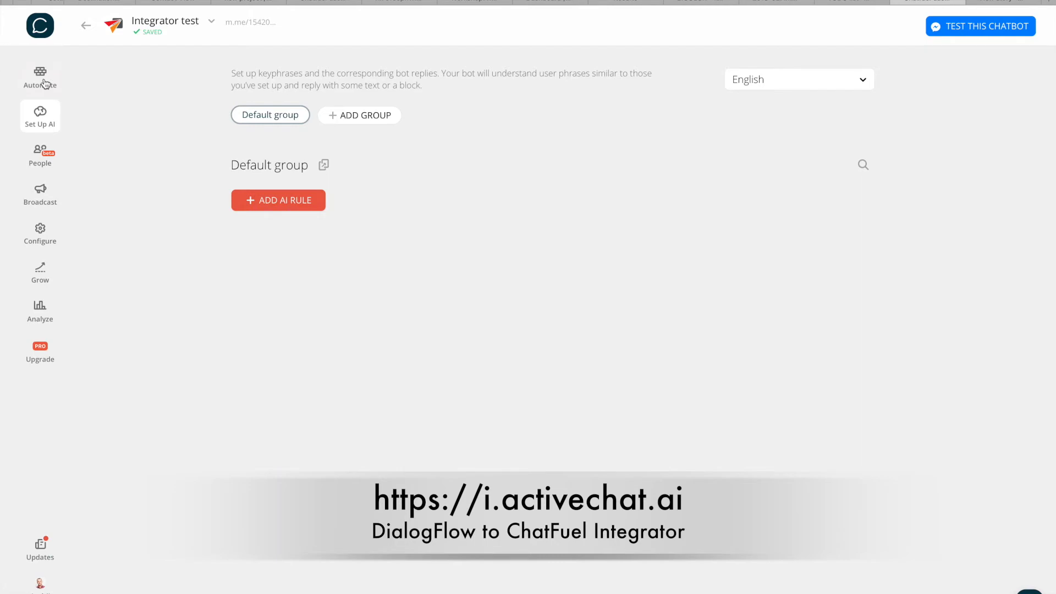
click(40, 76)
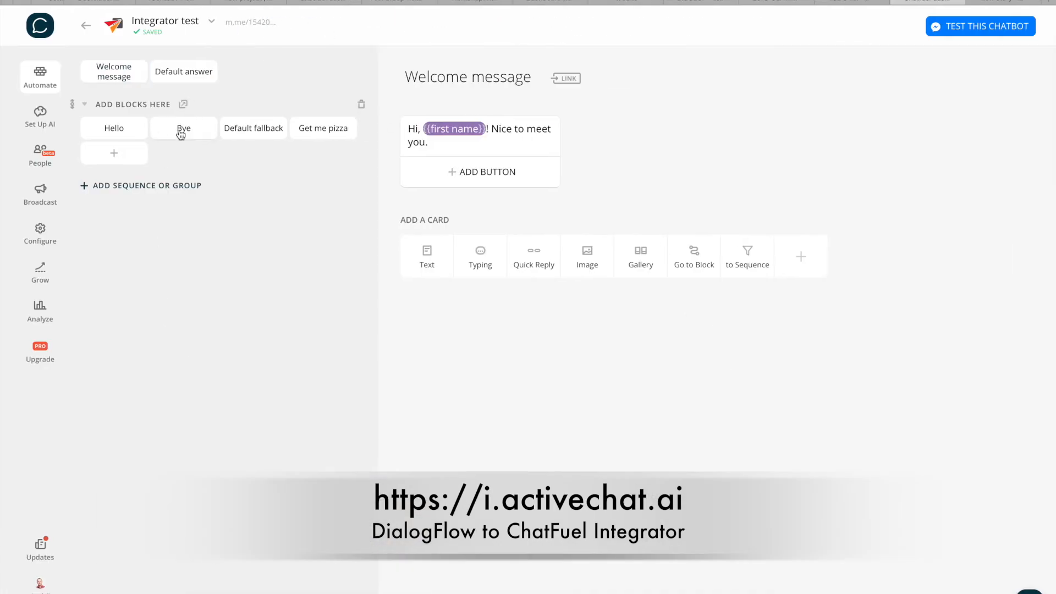
Delete the typing delay card from the Bye block, keeping only the farewell text.
click(183, 128)
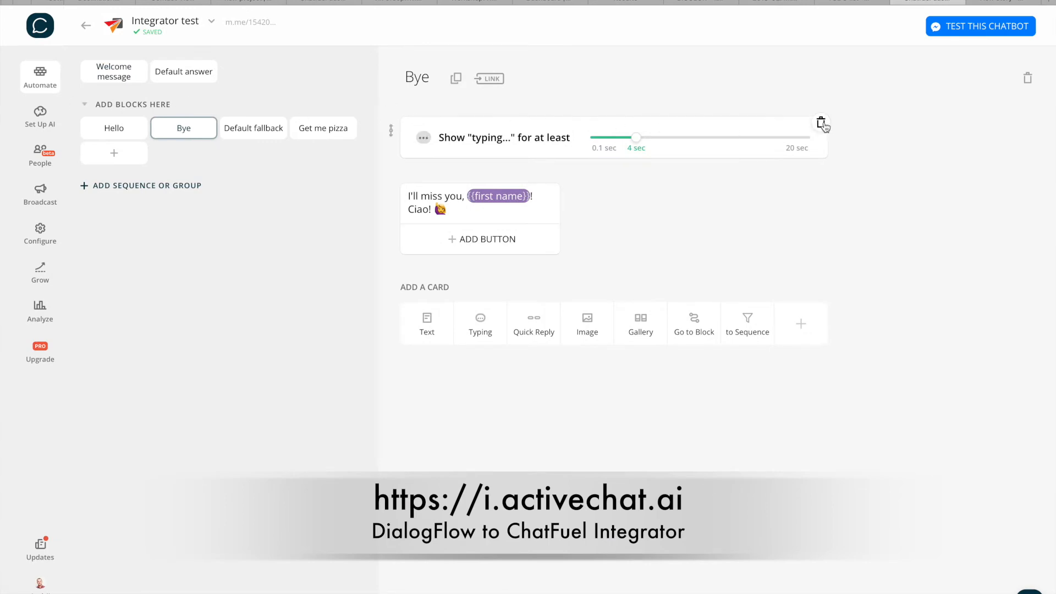
click(820, 125)
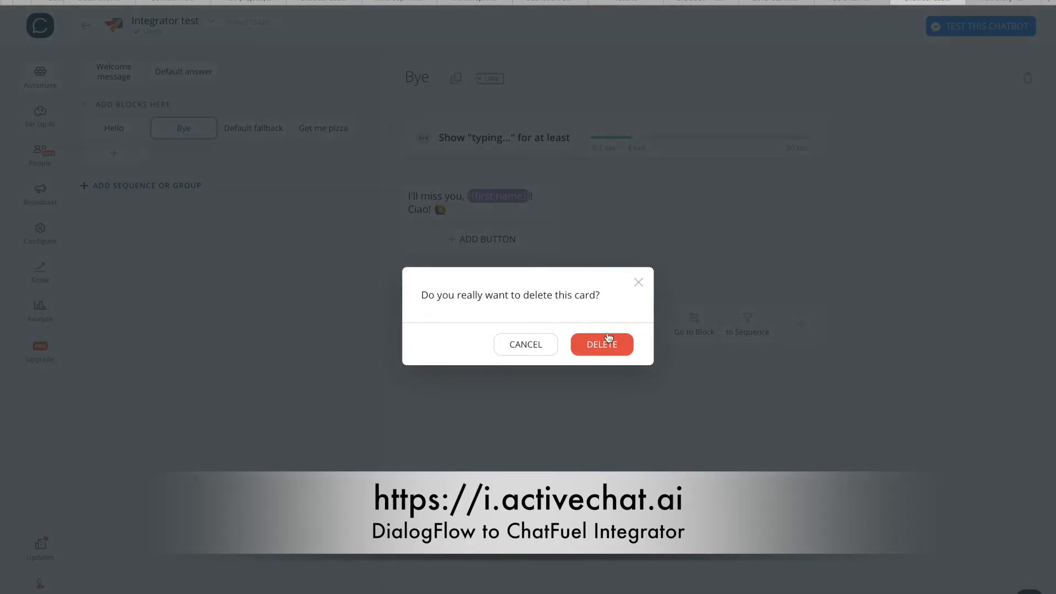
click(526, 344)
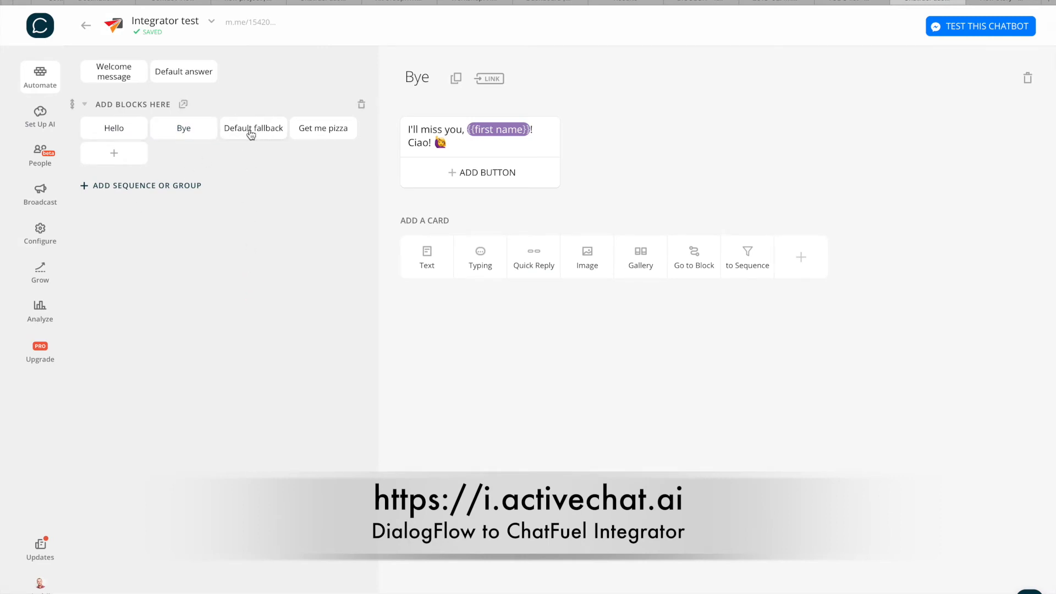
click(253, 128)
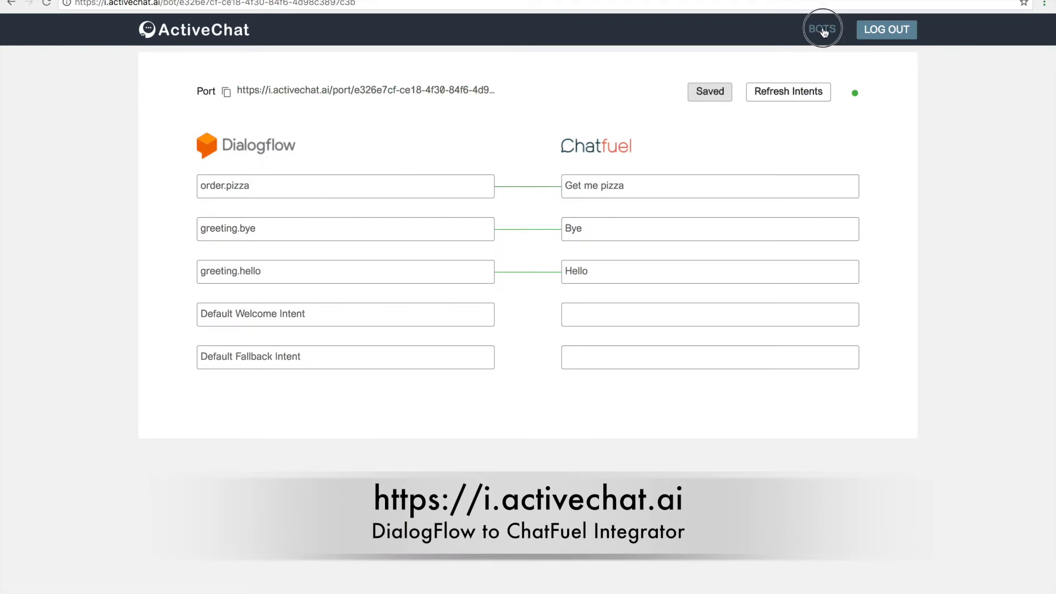
In the AC TEST bot, pair Default Fallback Intent with the 'Default fallback' block and save.
click(821, 29)
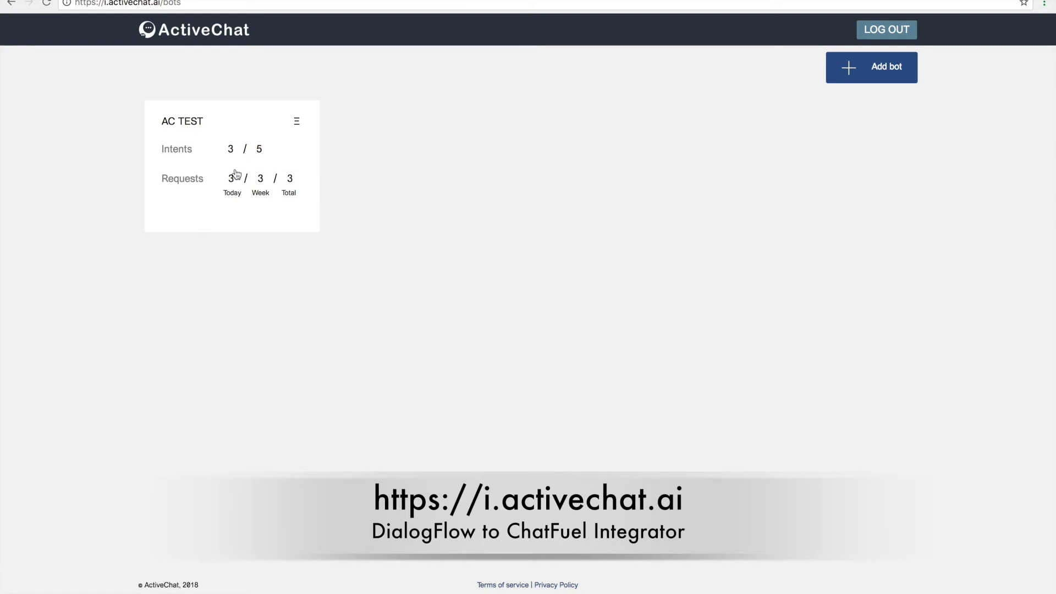
click(182, 121)
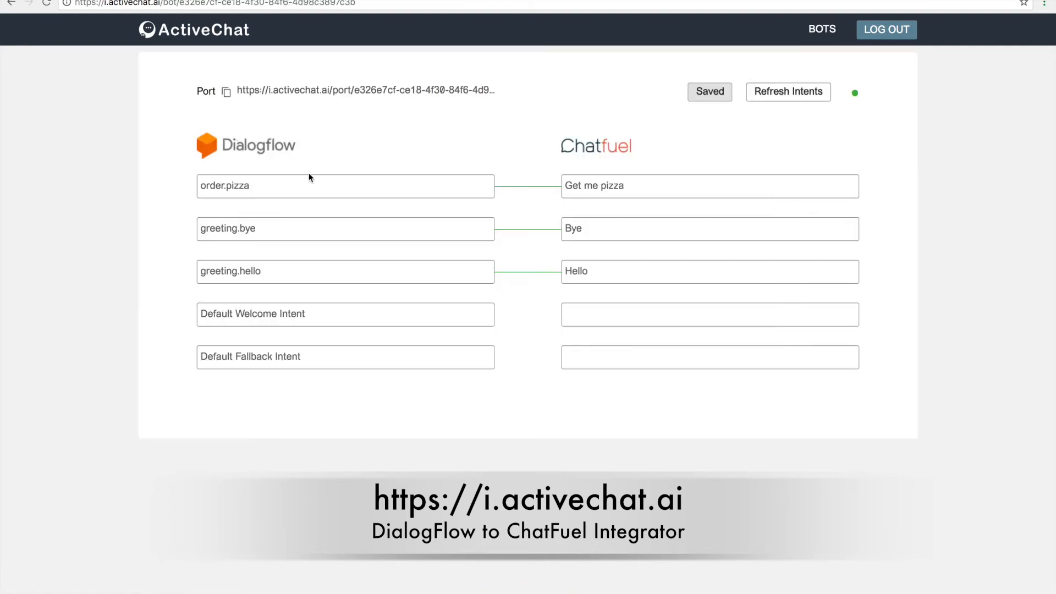
mouse_move(335, 364)
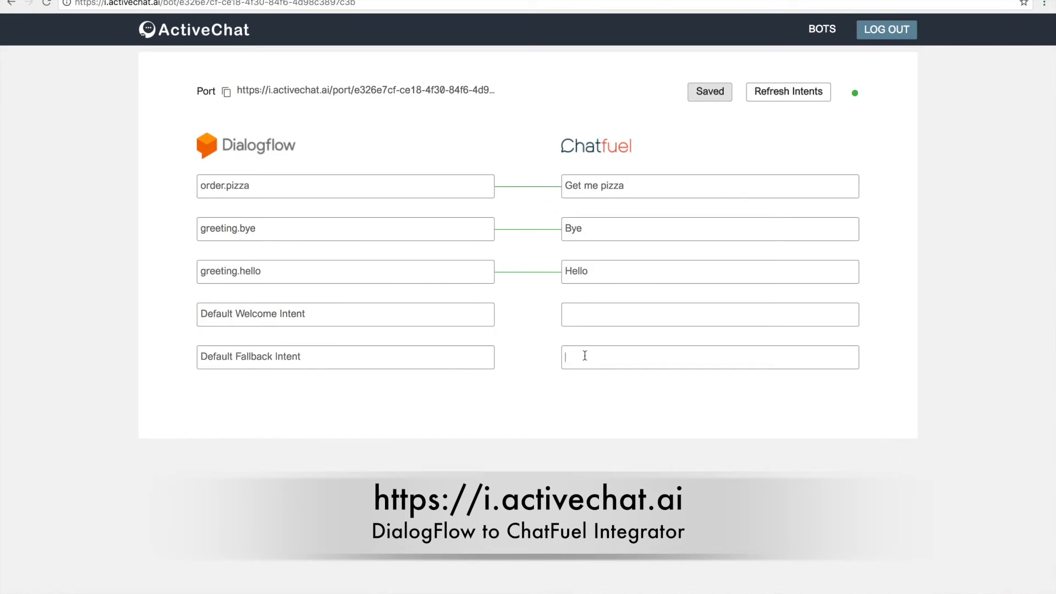
text(Default fallback)
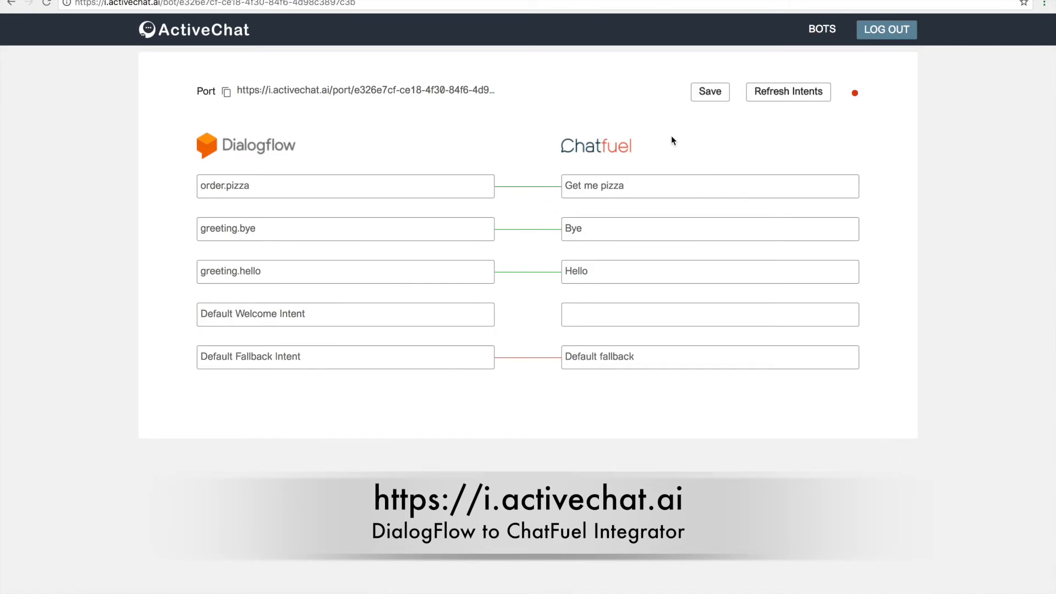
click(710, 91)
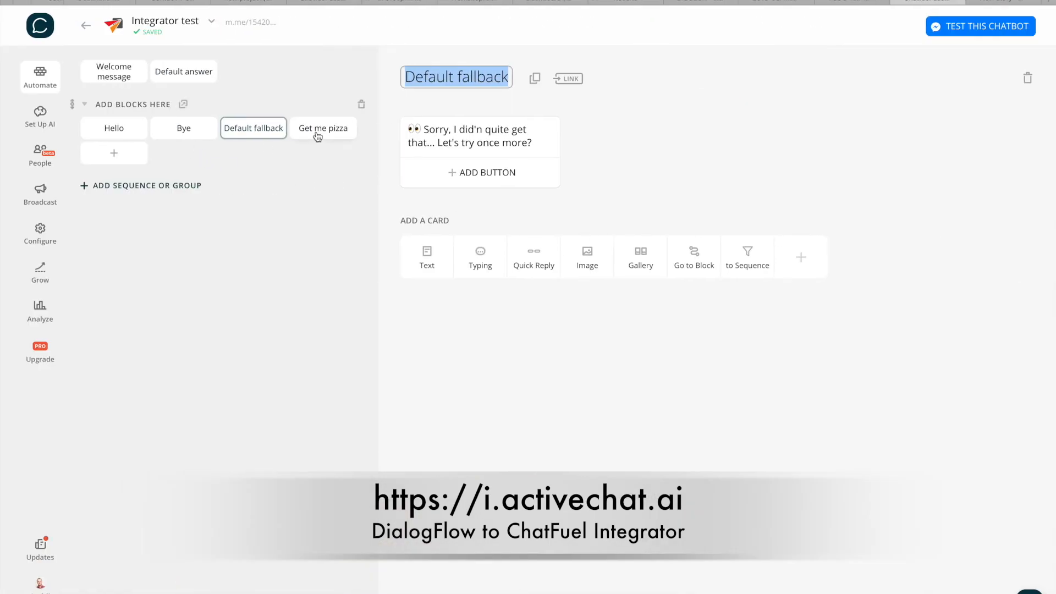
Review the Get me pizza block before switching to the Dialogflow Intents page.
click(322, 127)
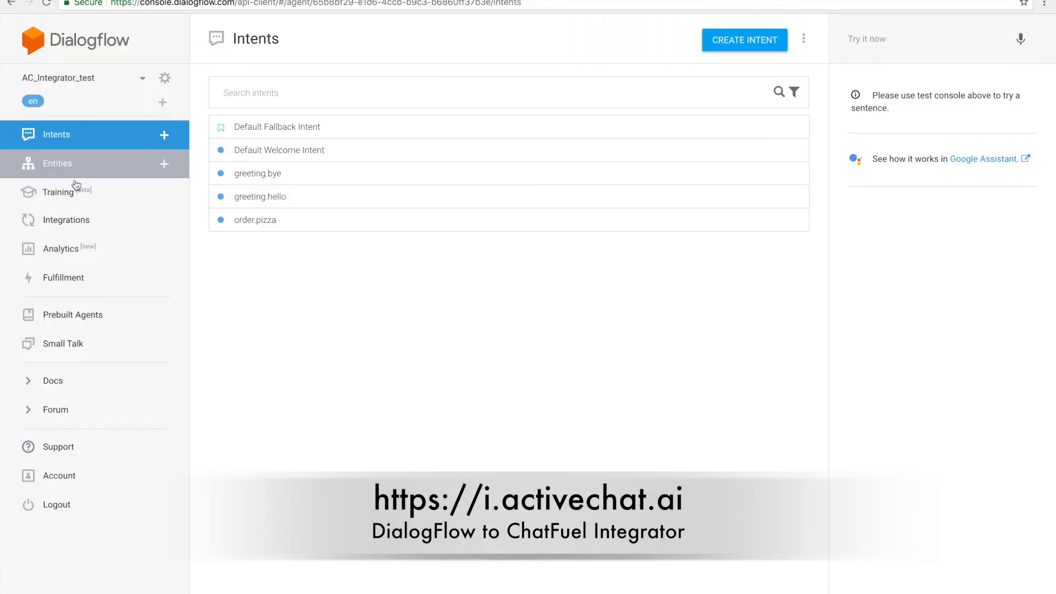
Check the pizza_type entity's Pepperoni and Margarita entries in the Entities list.
click(58, 163)
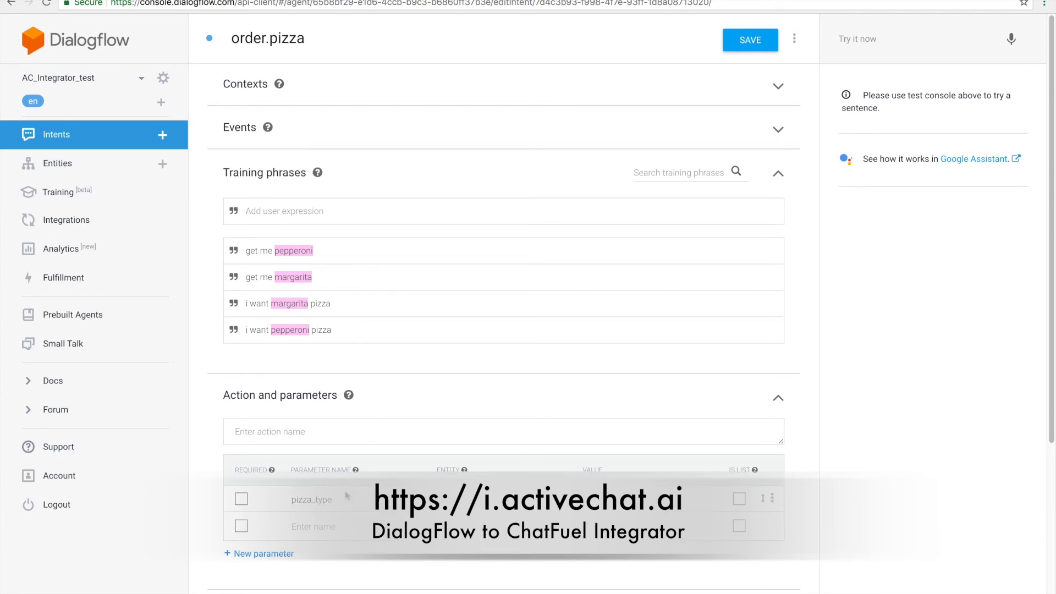
click(57, 163)
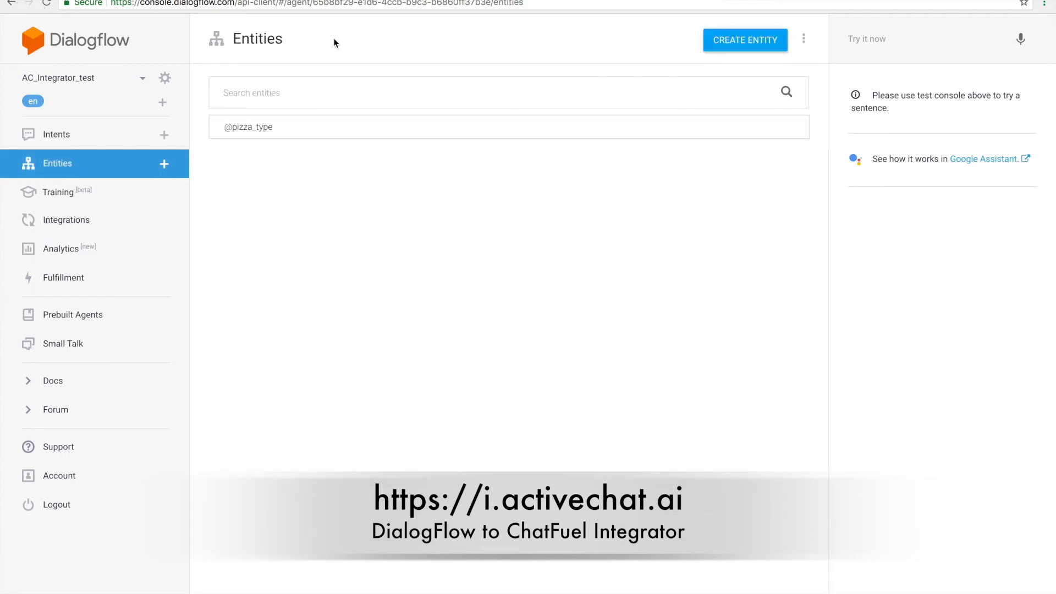
click(250, 126)
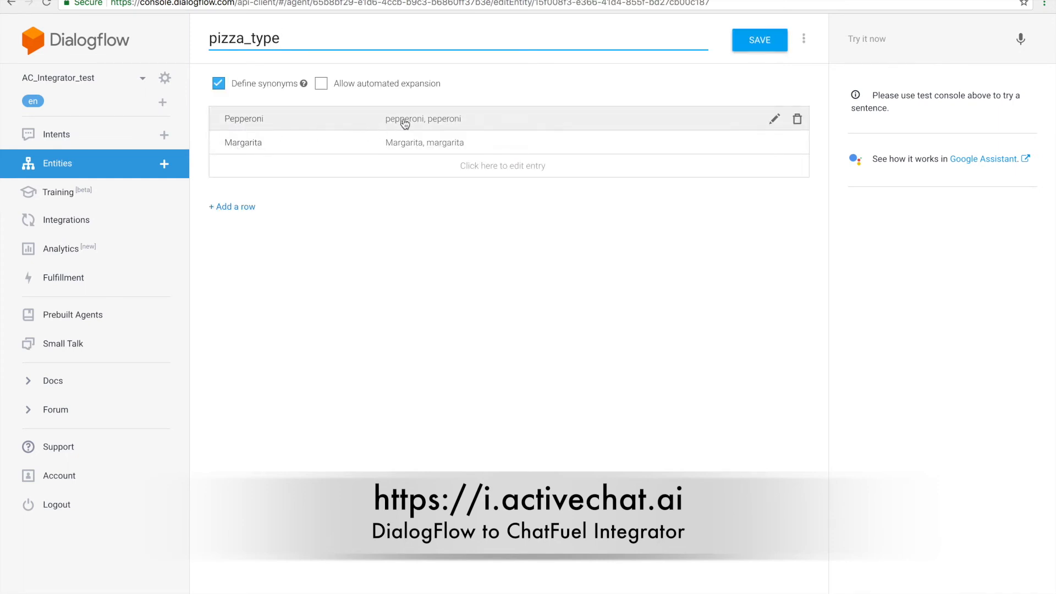
Reopen the order.pizza intent and focus the Try it now test field.
click(57, 134)
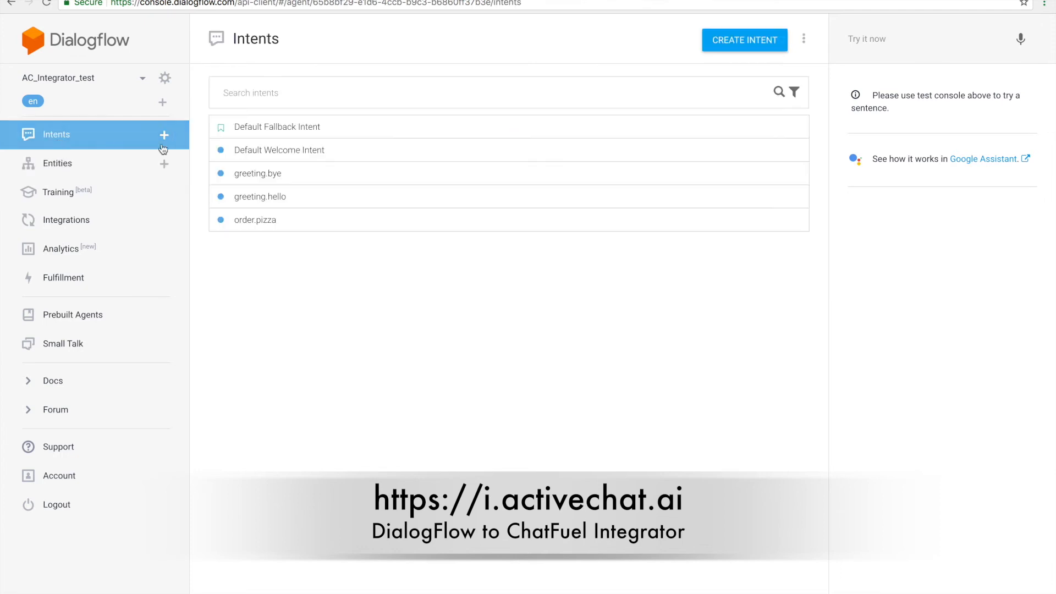
click(254, 220)
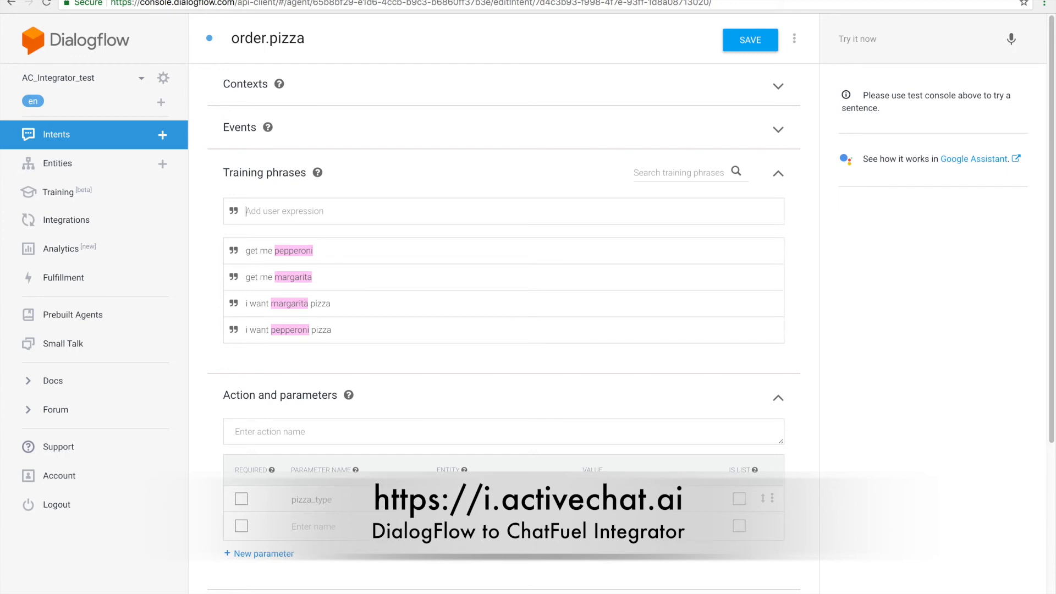
click(914, 38)
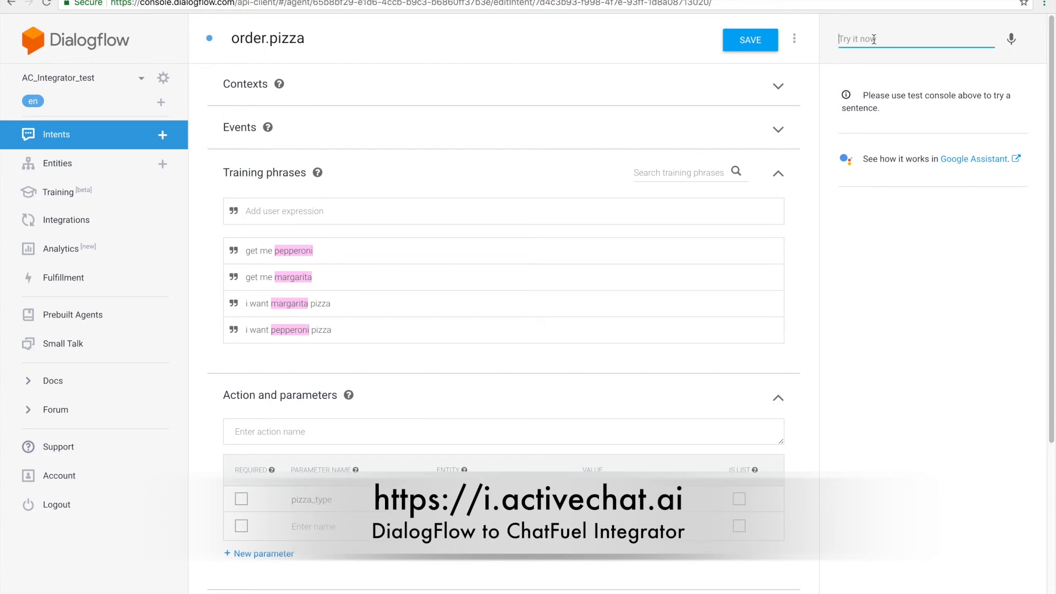
Test 'get me pizza' and 'get me margarita', confirming order.pizza matches with pizza_type Margarita.
text(get me p)
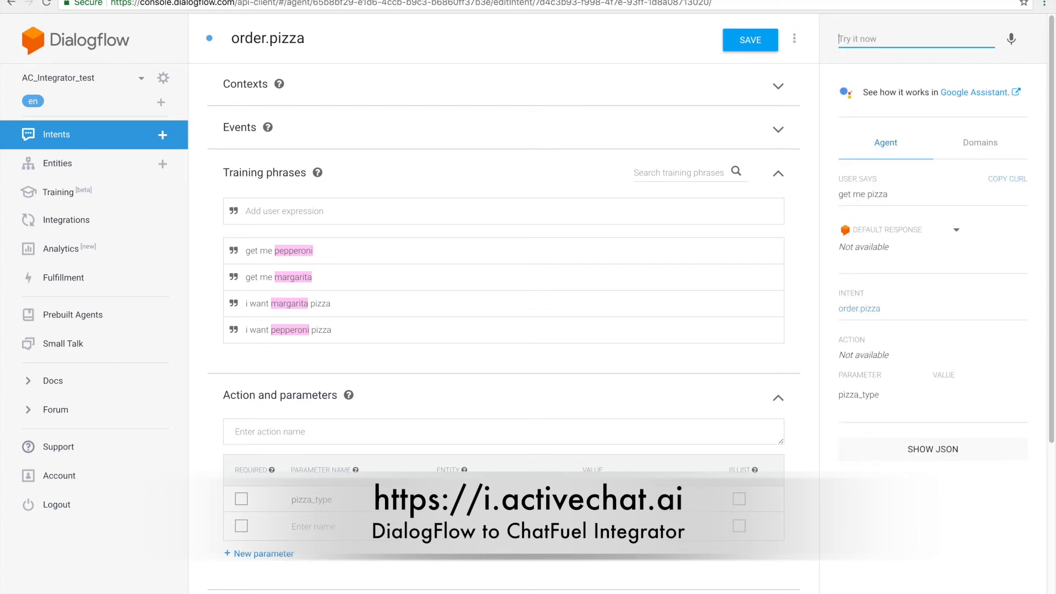
mouse_move(865, 365)
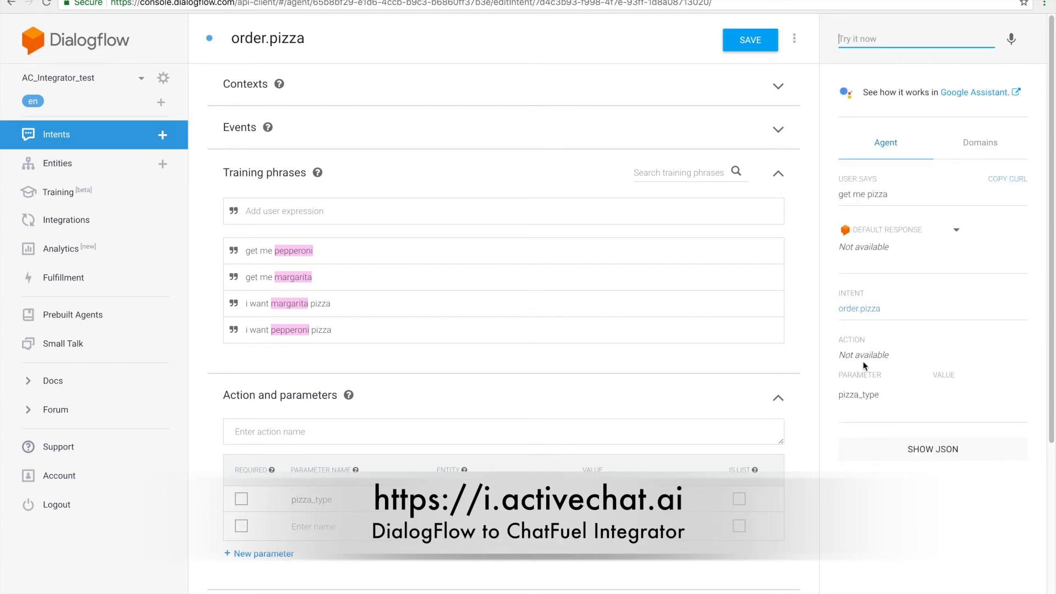
mouse_move(884, 398)
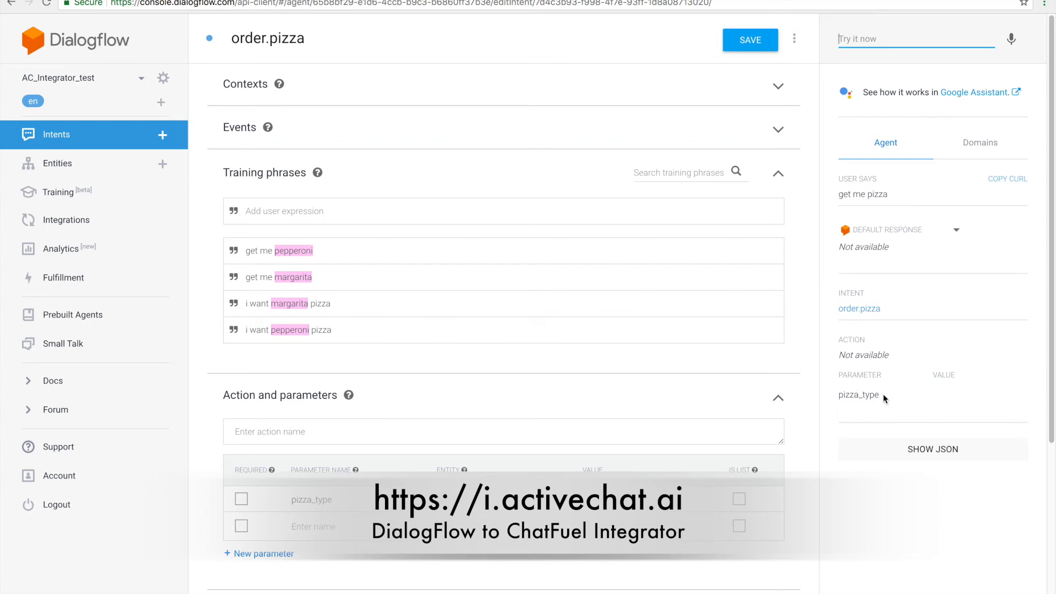
text(ge)
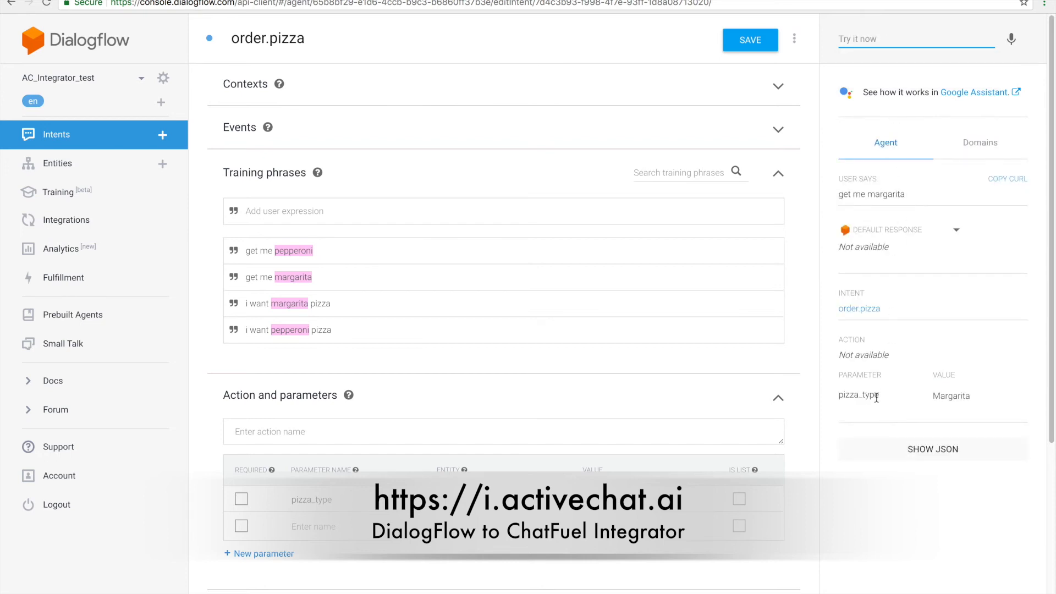
mouse_move(896, 349)
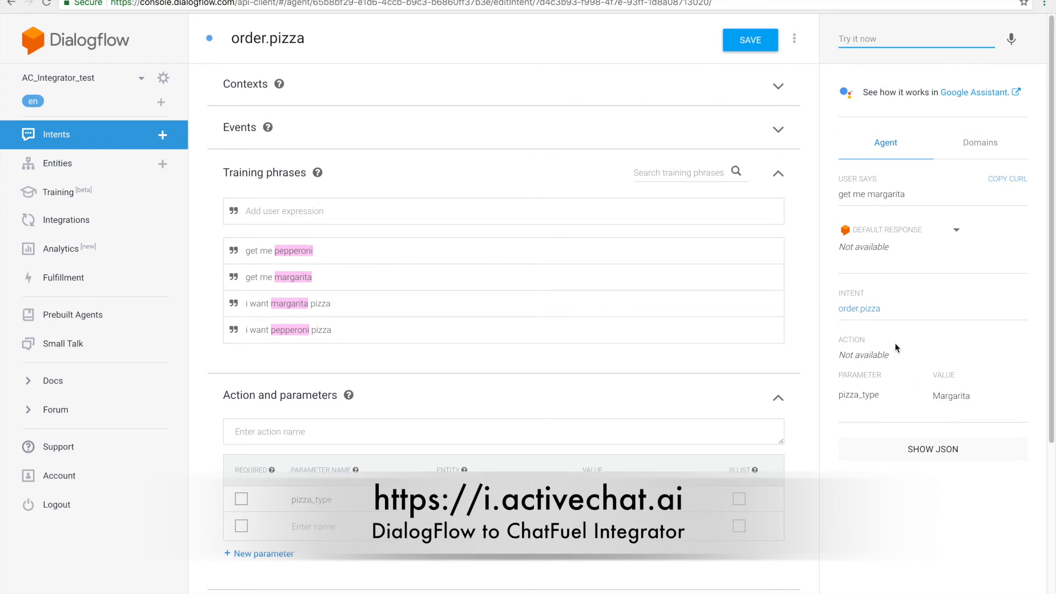
mouse_move(868, 317)
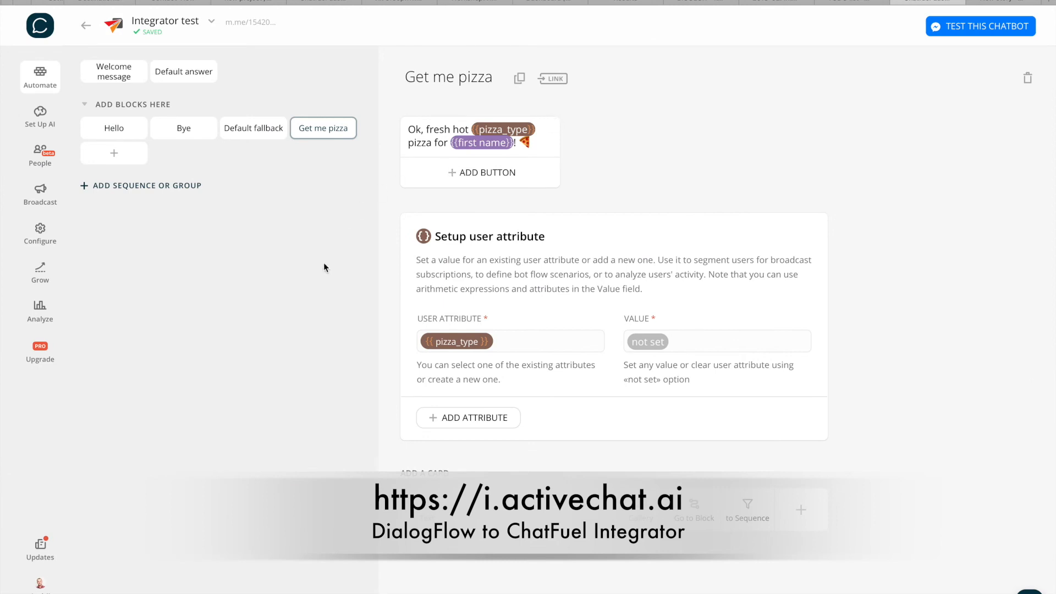
mouse_move(481, 142)
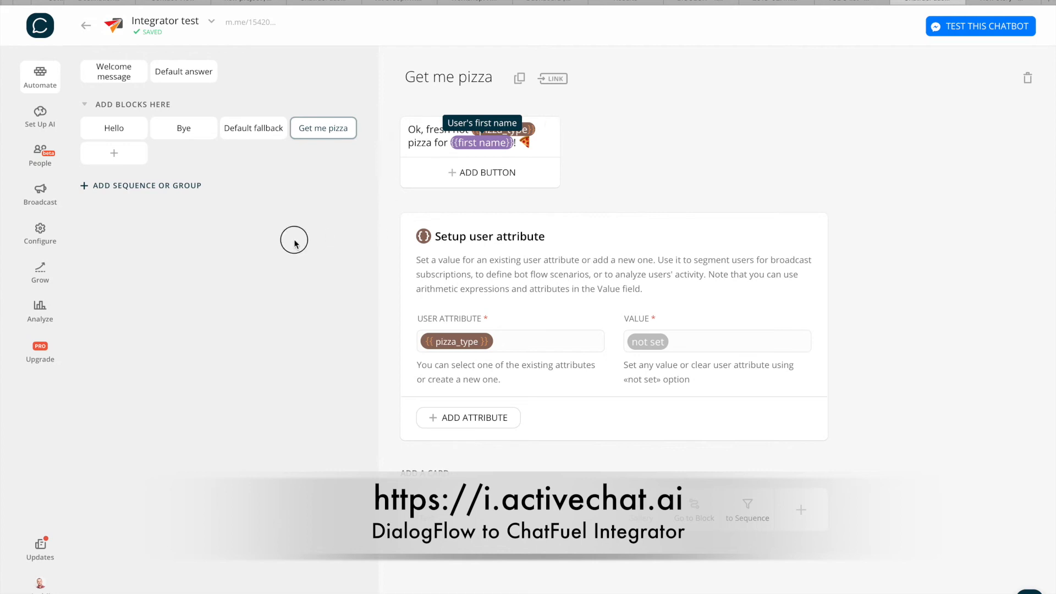
mouse_move(621, 152)
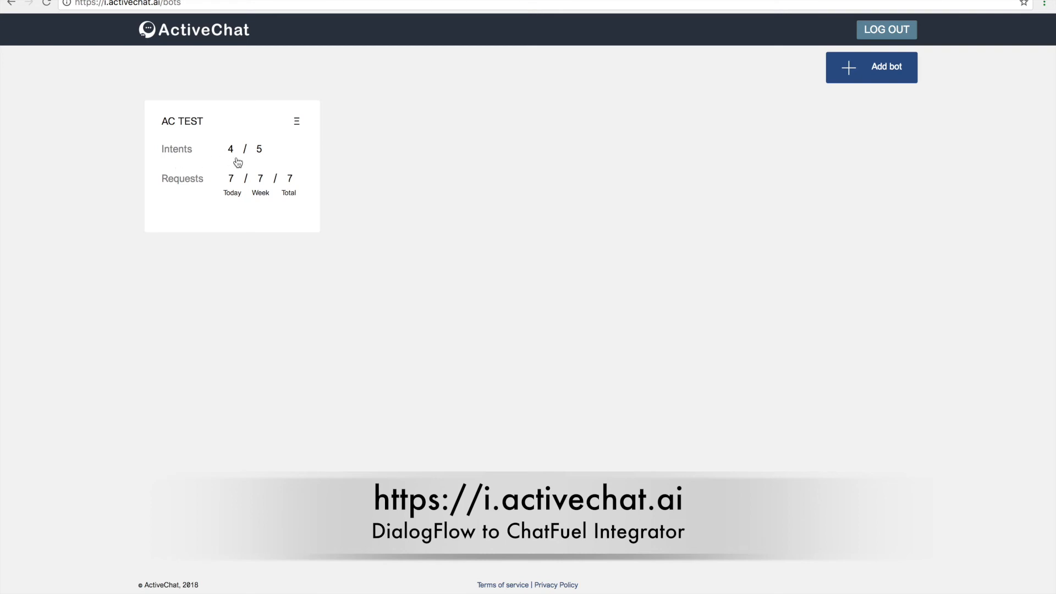
mouse_move(261, 155)
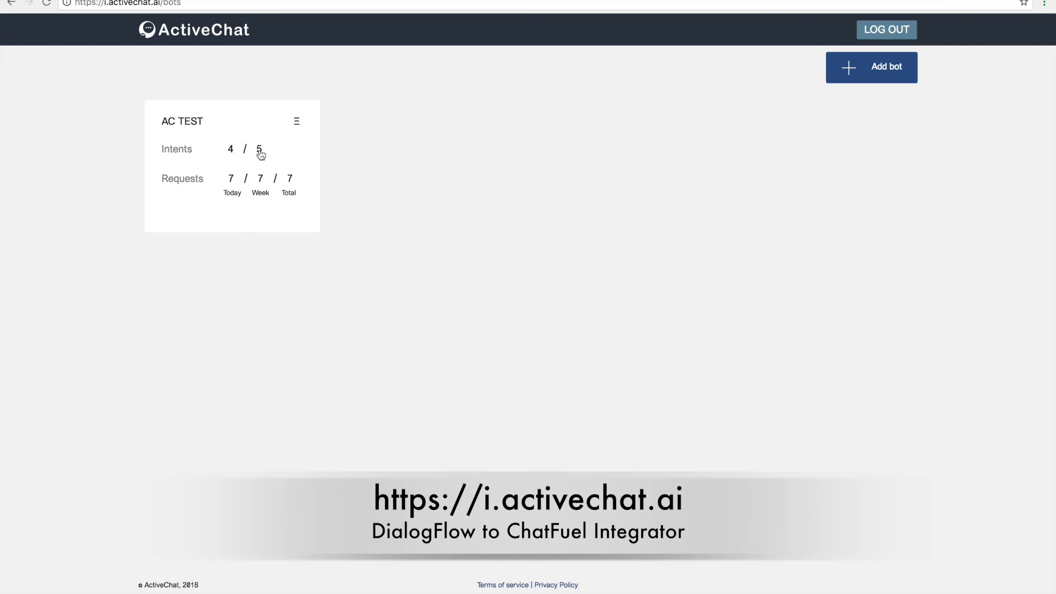
mouse_move(231, 154)
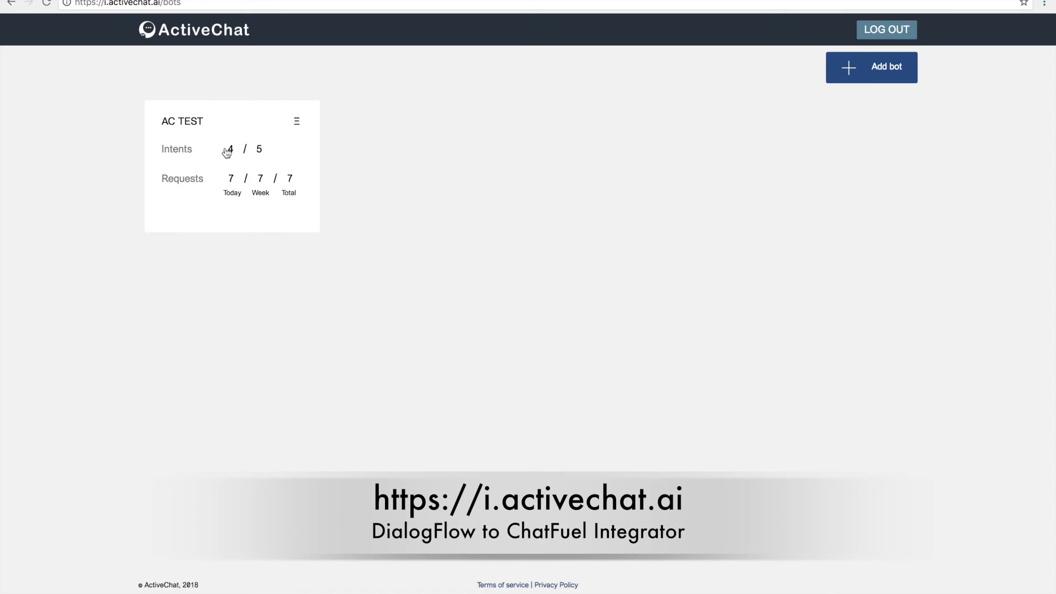
mouse_move(232, 154)
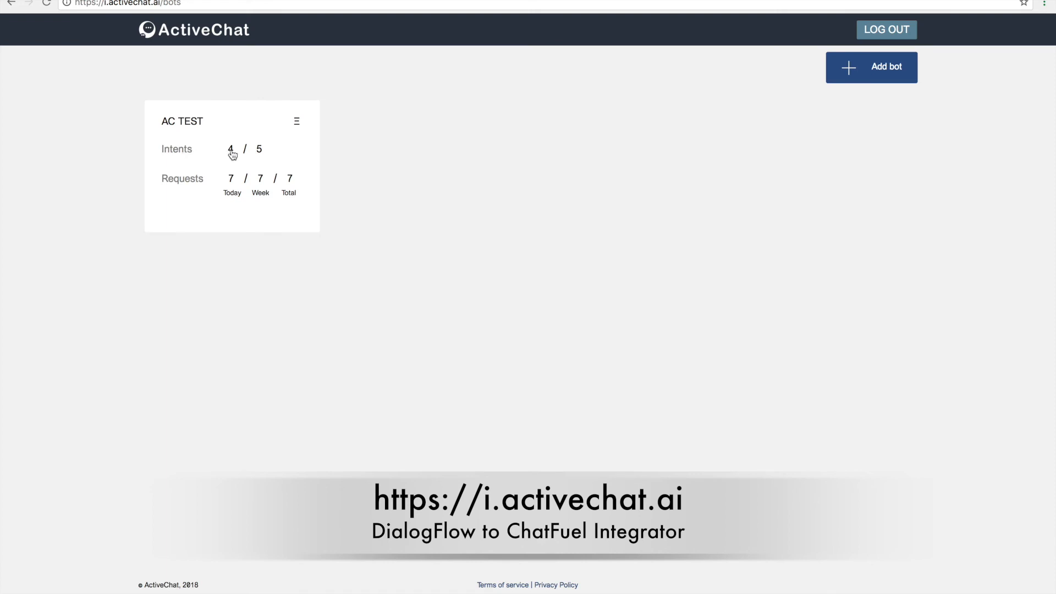
mouse_move(258, 154)
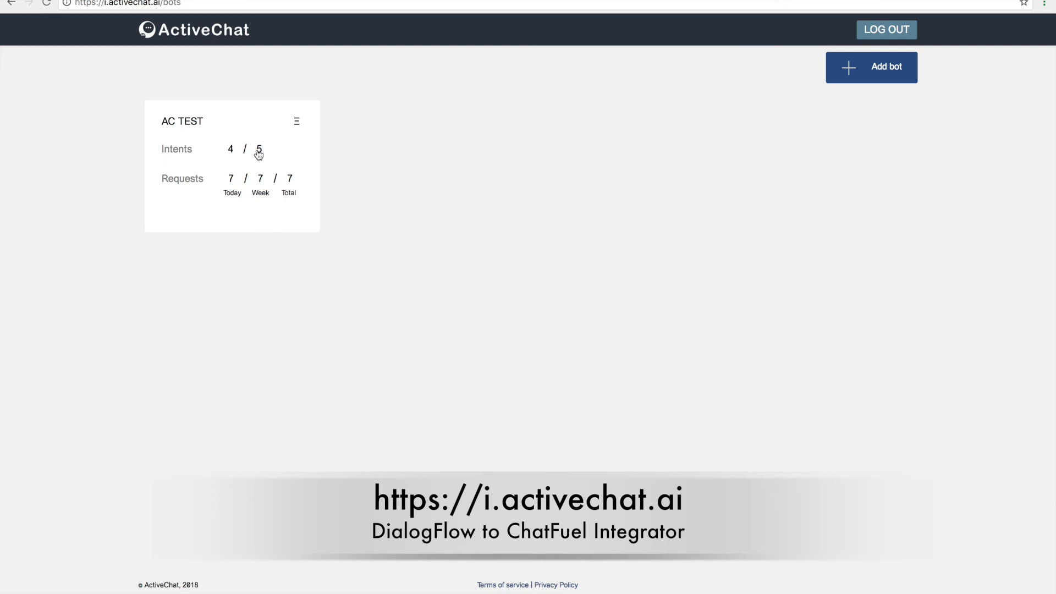
mouse_move(228, 184)
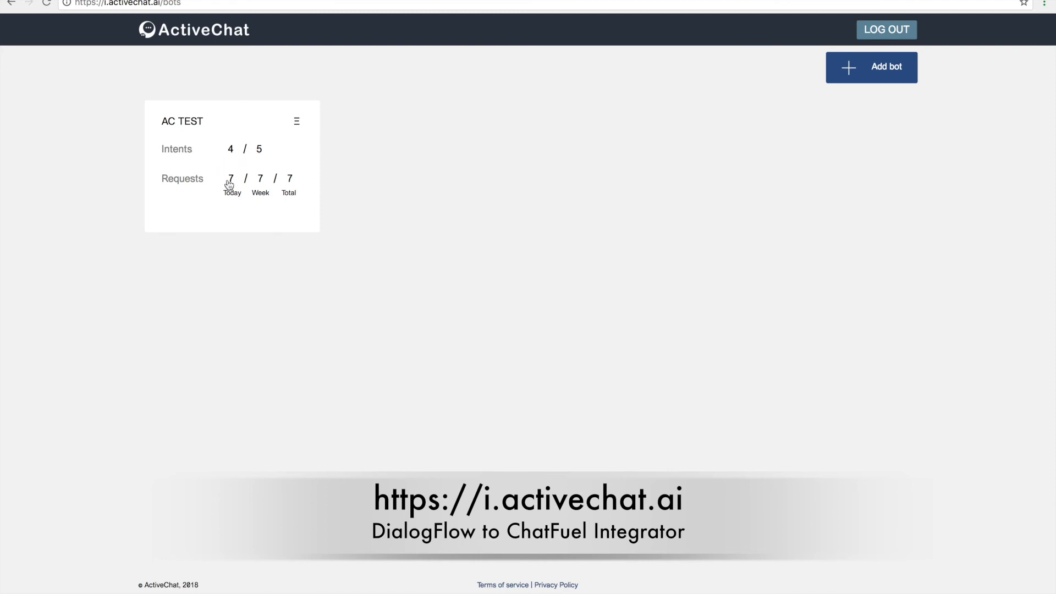
mouse_move(295, 185)
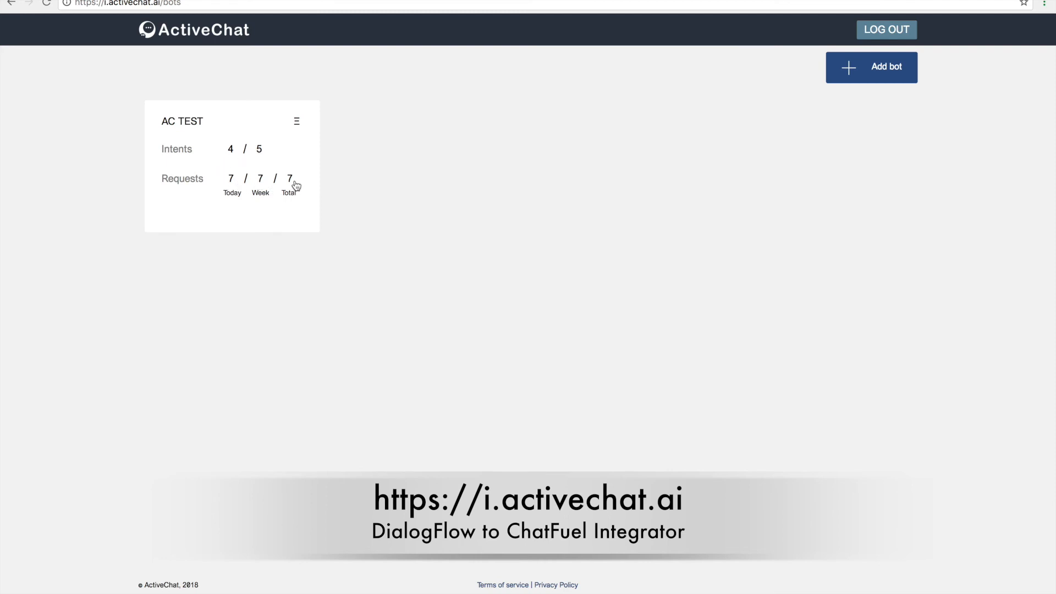
mouse_move(290, 187)
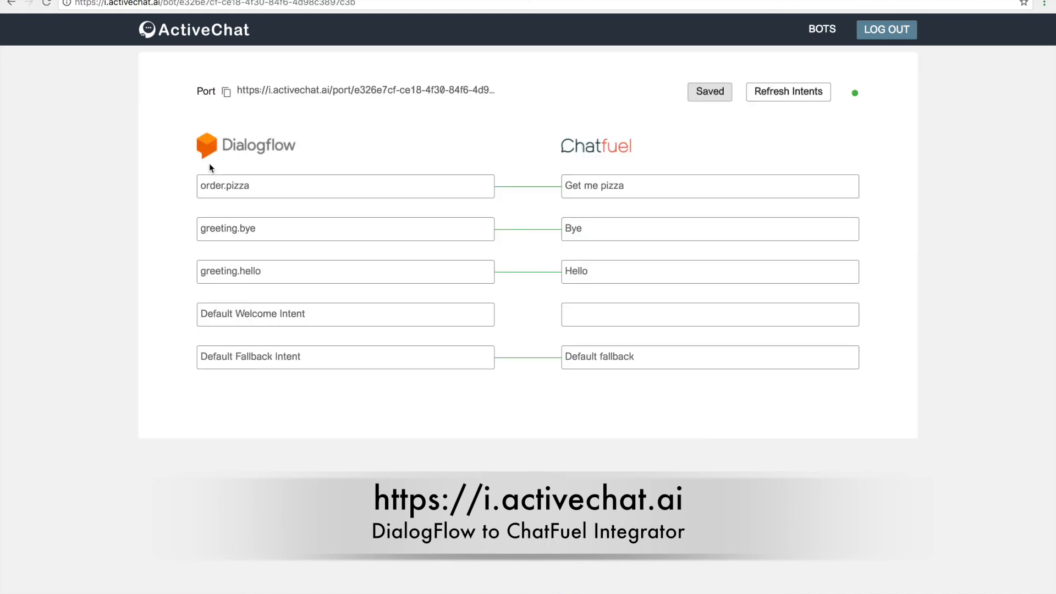
click(821, 29)
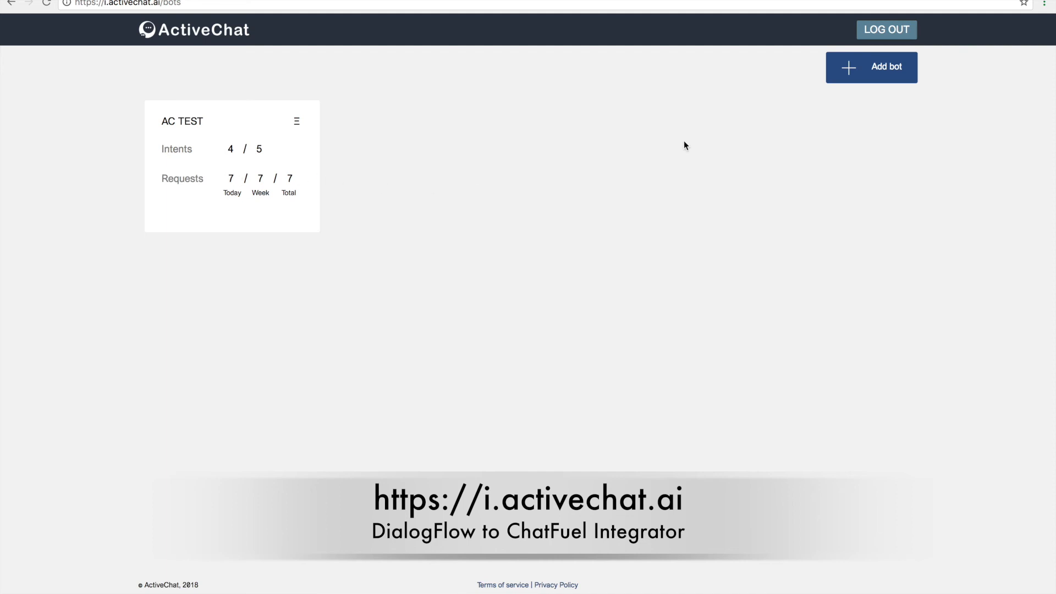
Create a bot named 'Small Talk' connected to the Small-Talk-1 Dialogflow agent.
click(871, 67)
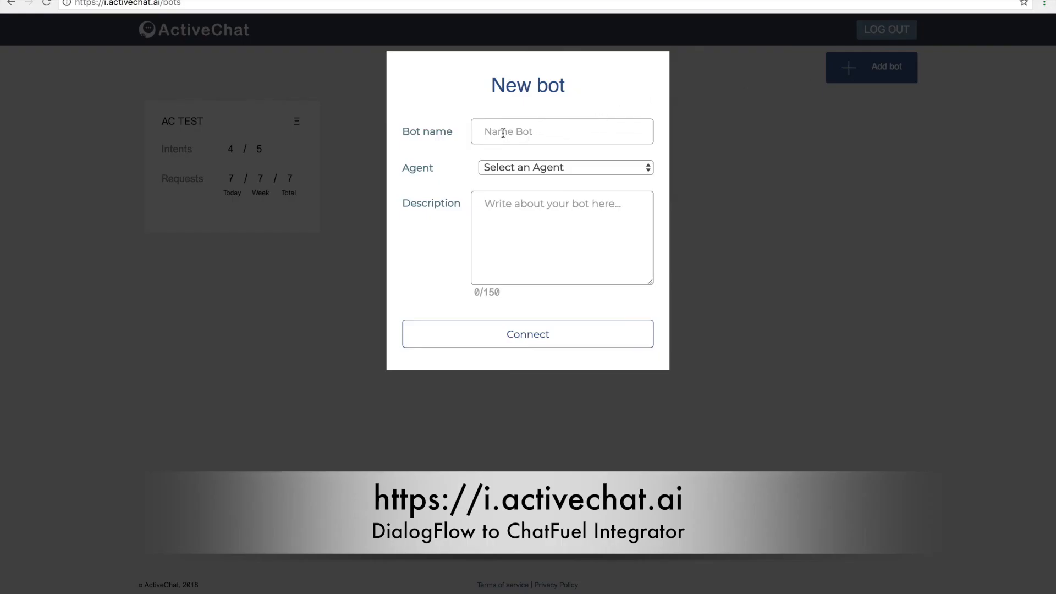
text(S)
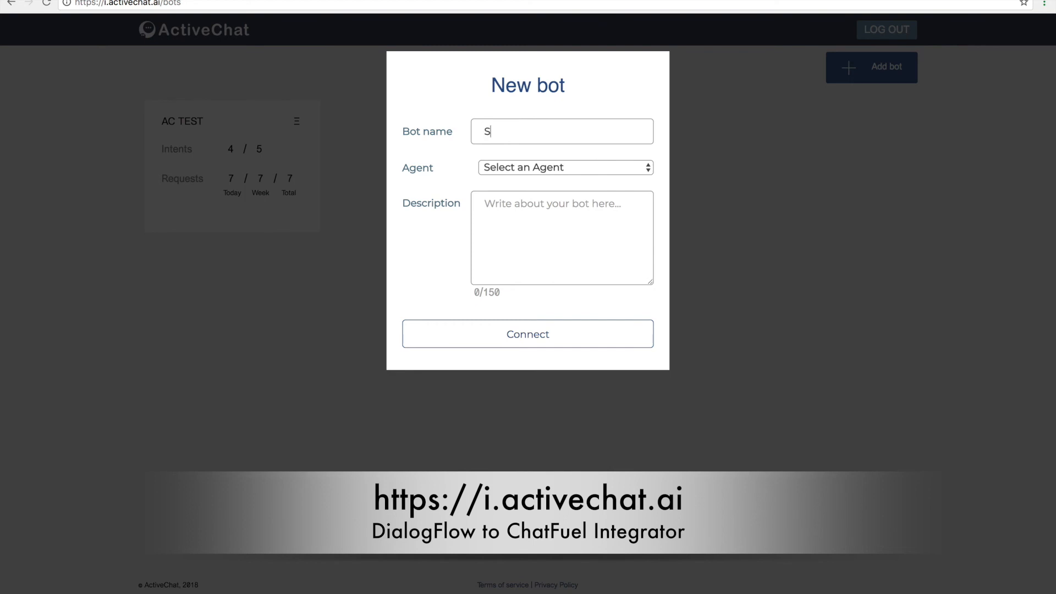
text(mall Talk)
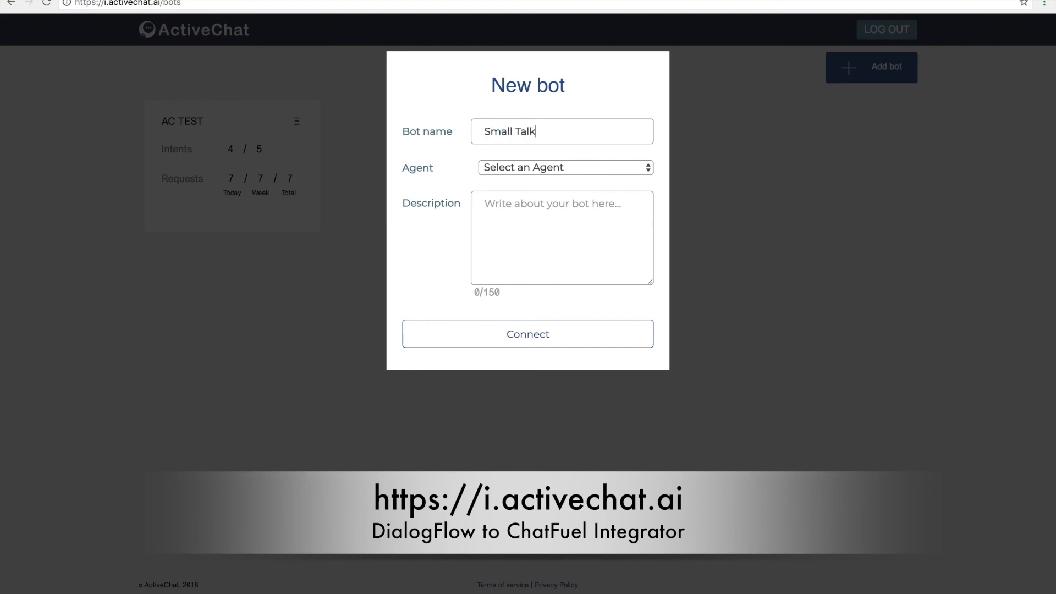
click(564, 167)
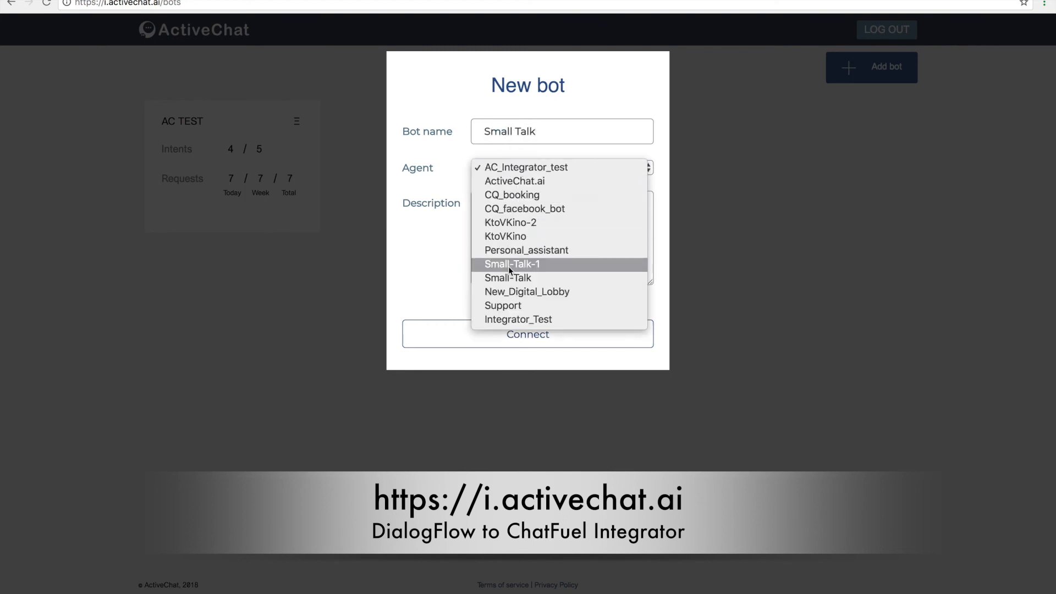
mouse_move(508, 277)
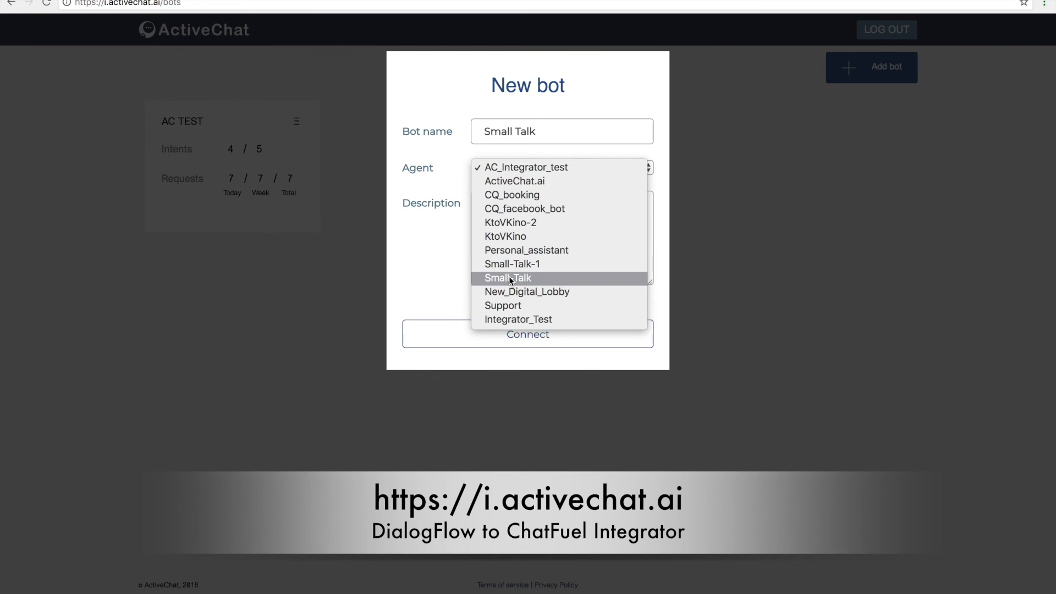
click(511, 263)
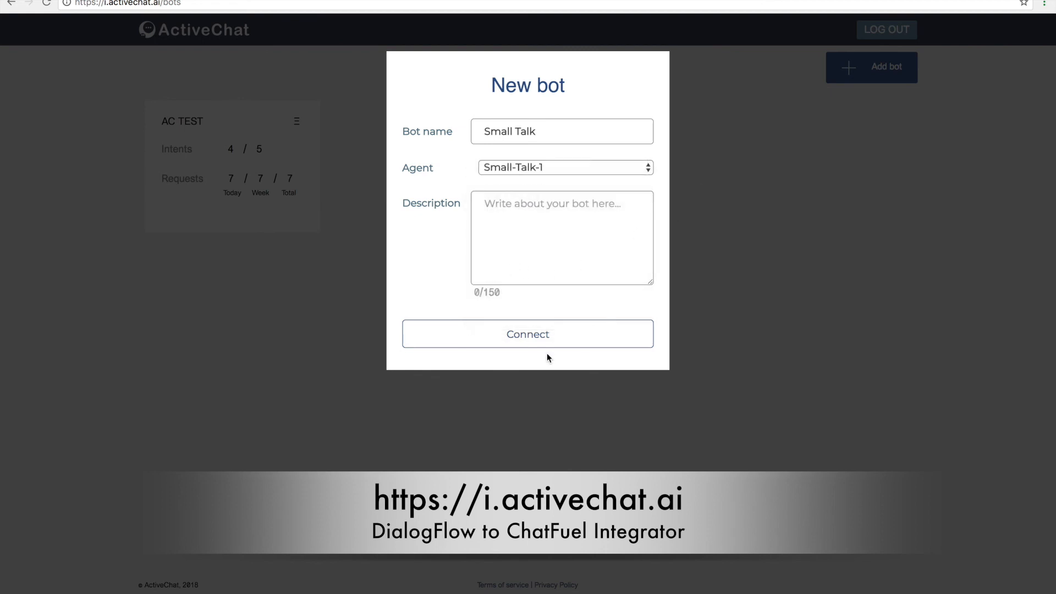
click(527, 333)
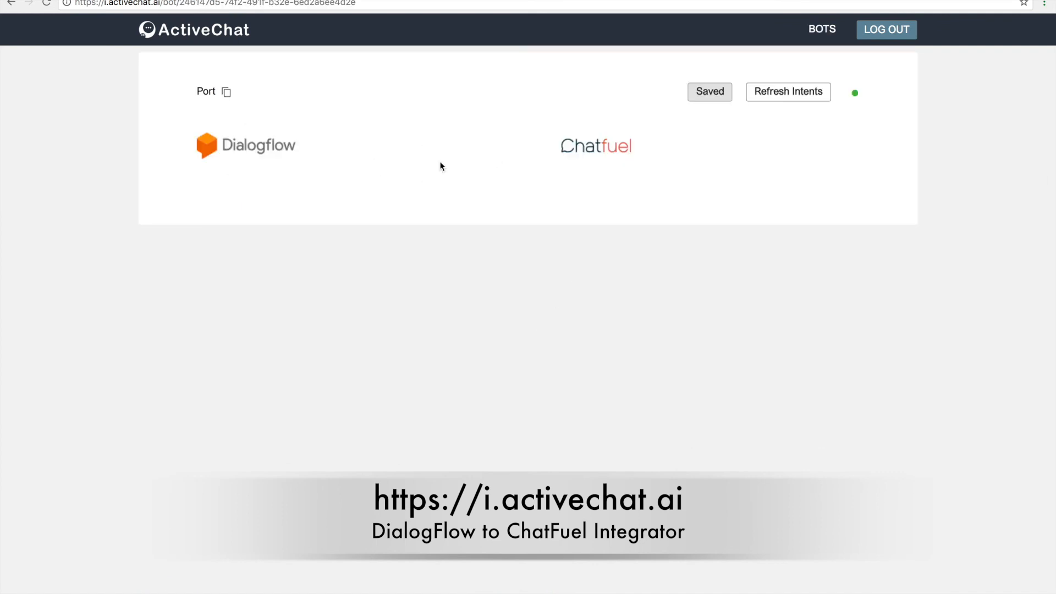
Scroll through its 86 intents, then return to the bots dashboard showing 0 of 86 mapped.
scroll(down, 3)
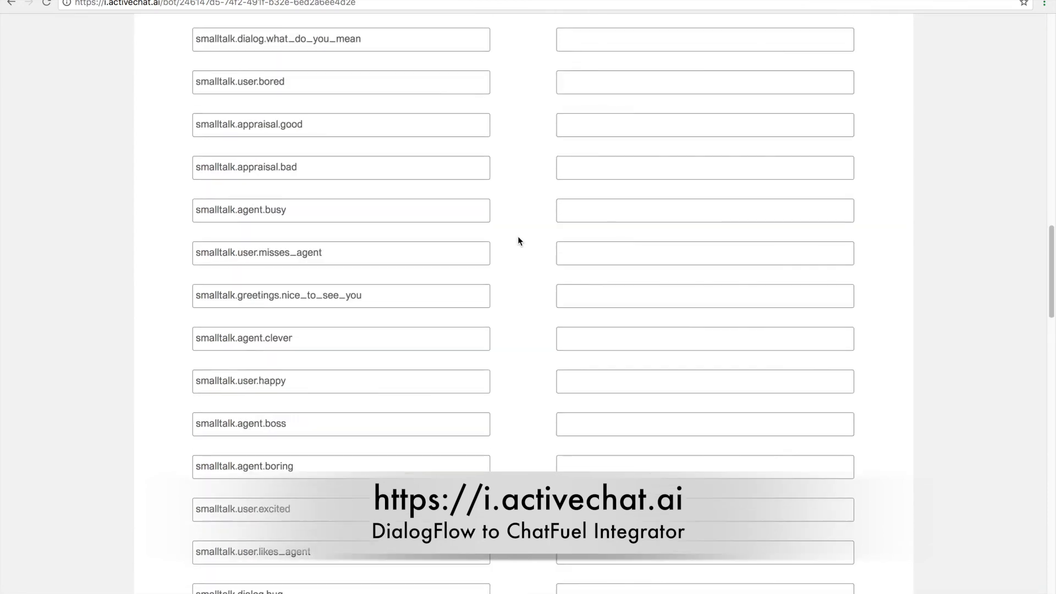
scroll(down, 3)
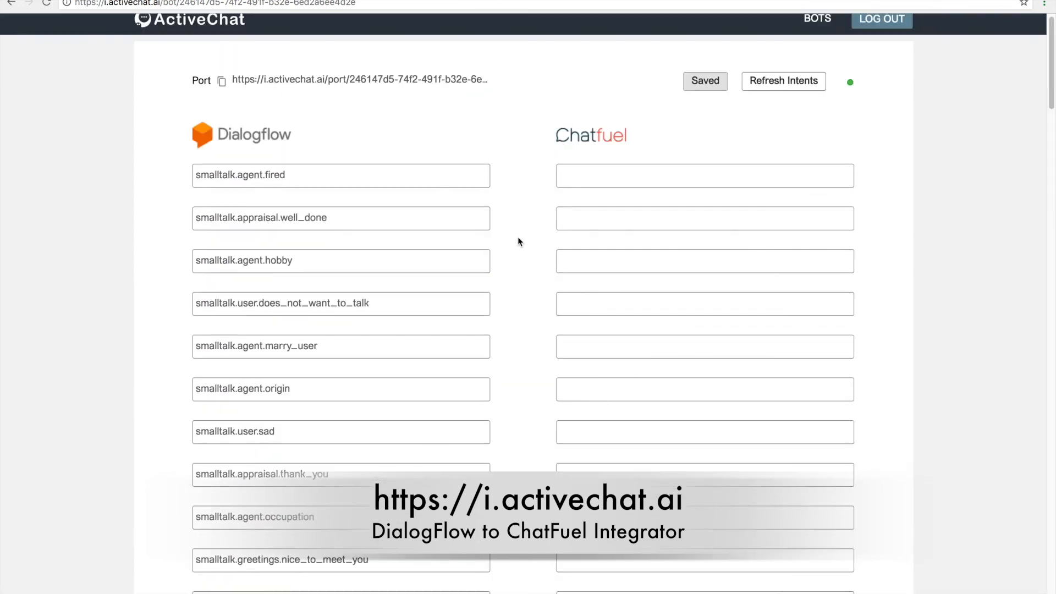
mouse_move(498, 283)
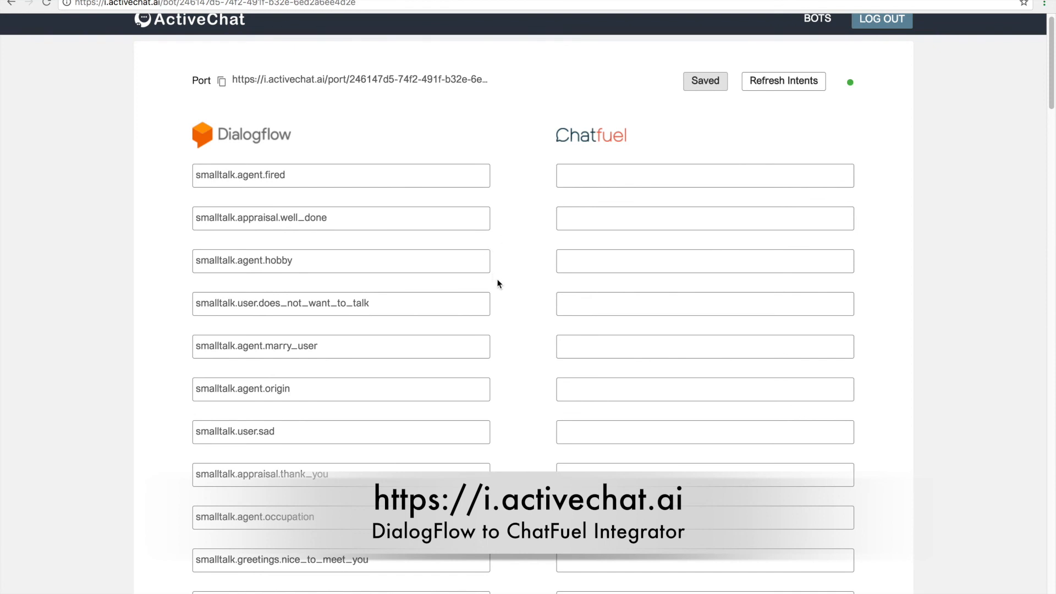
click(817, 19)
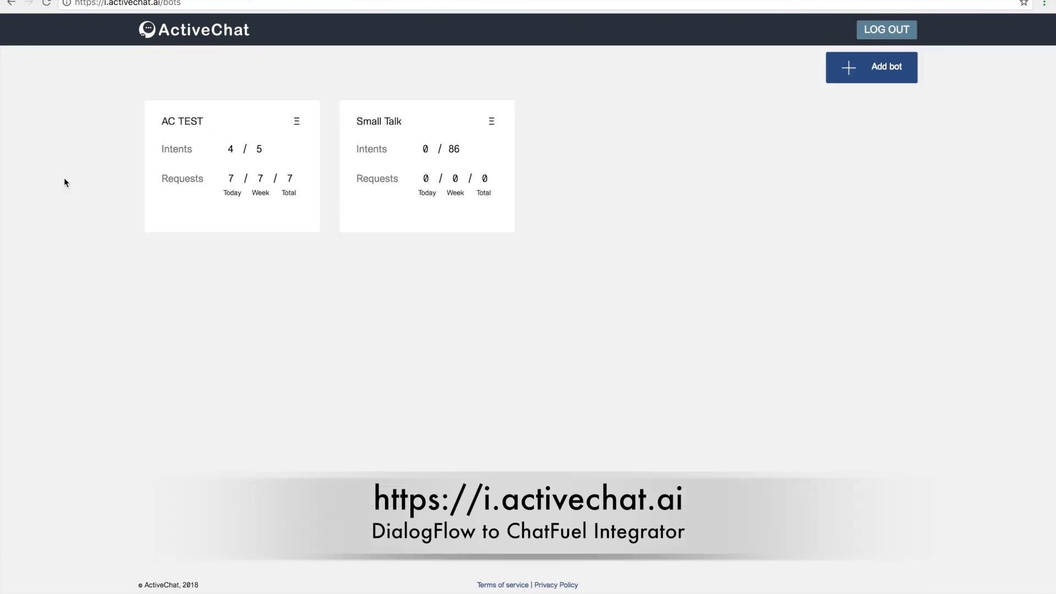